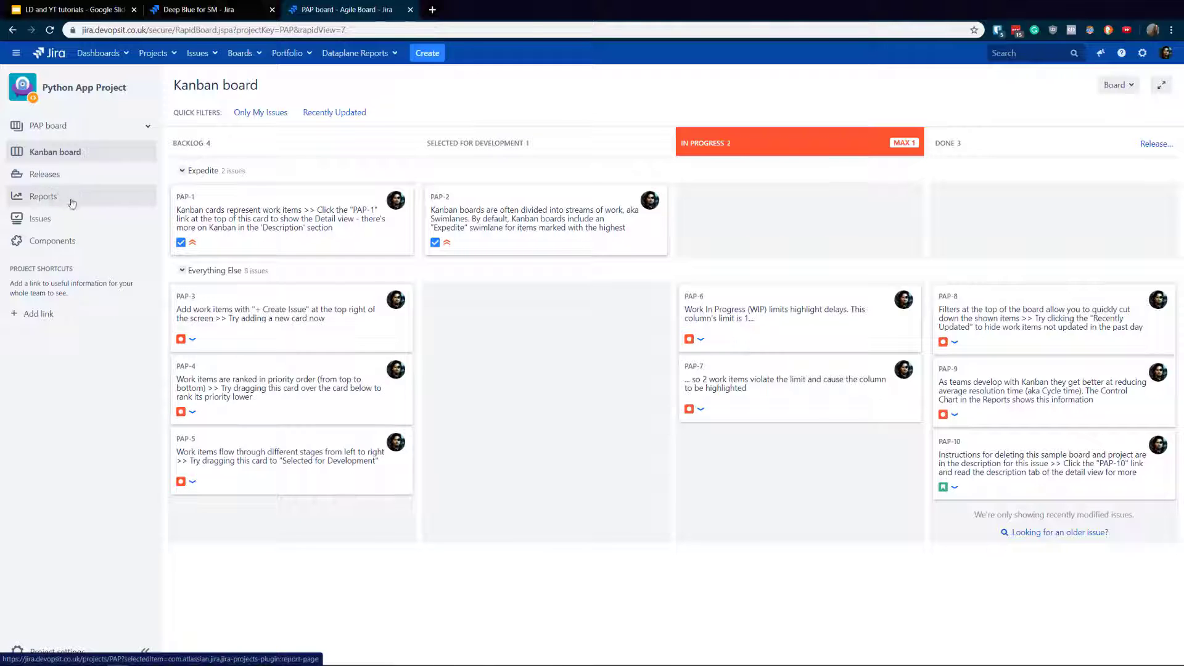
mouse_move(90, 199)
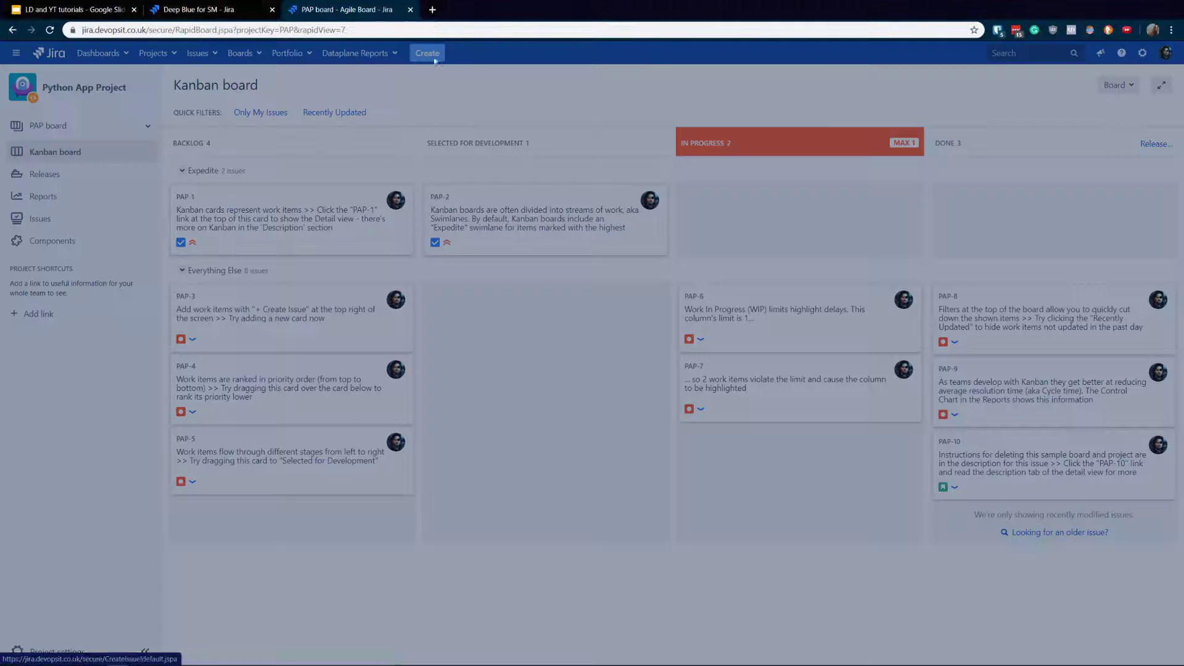
- Open the Create Issue form and scroll through its Story, priority and assignee fields
left_click(426, 53)
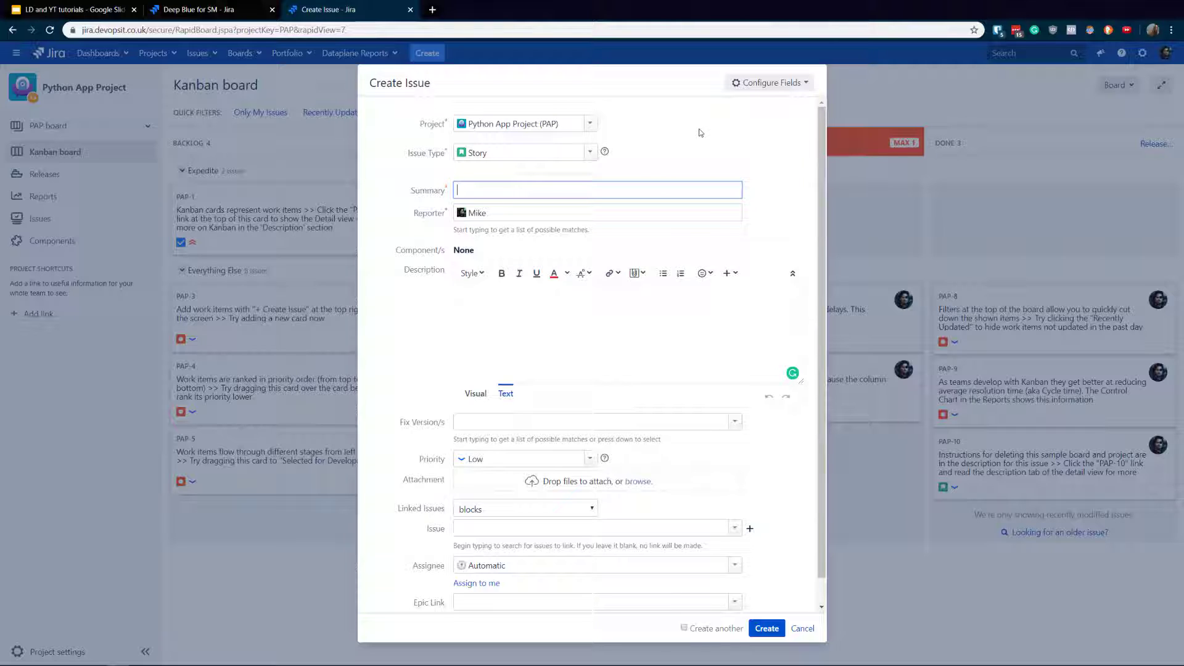
mouse_move(822, 118)
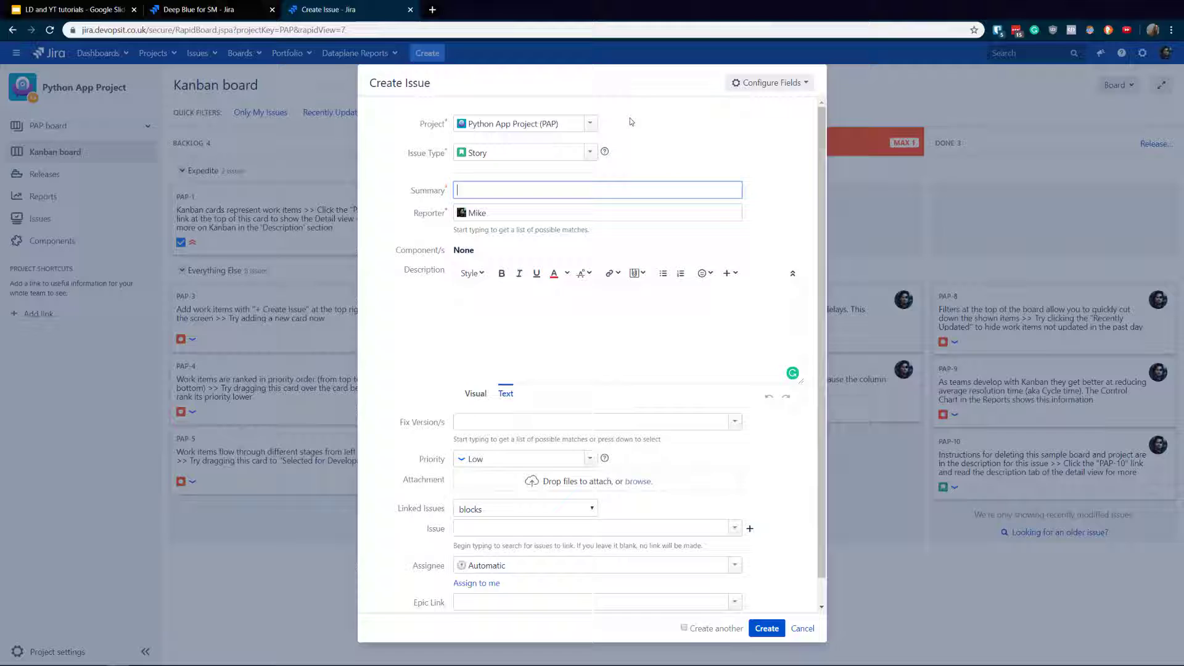
mouse_move(689, 82)
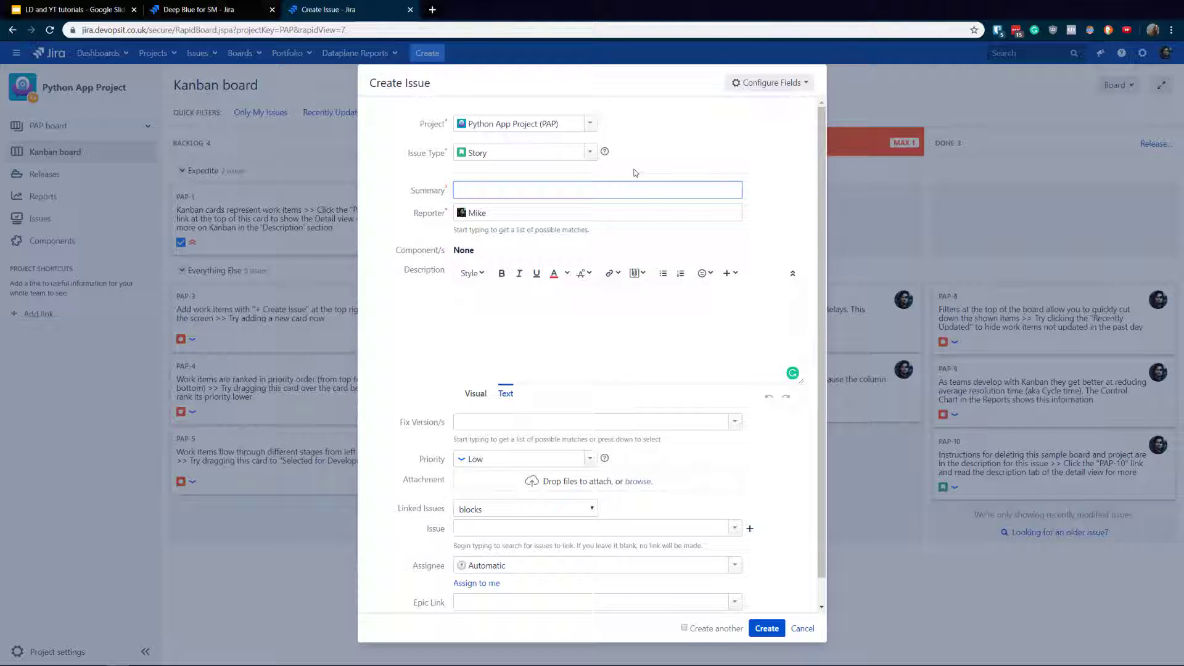
mouse_move(552, 142)
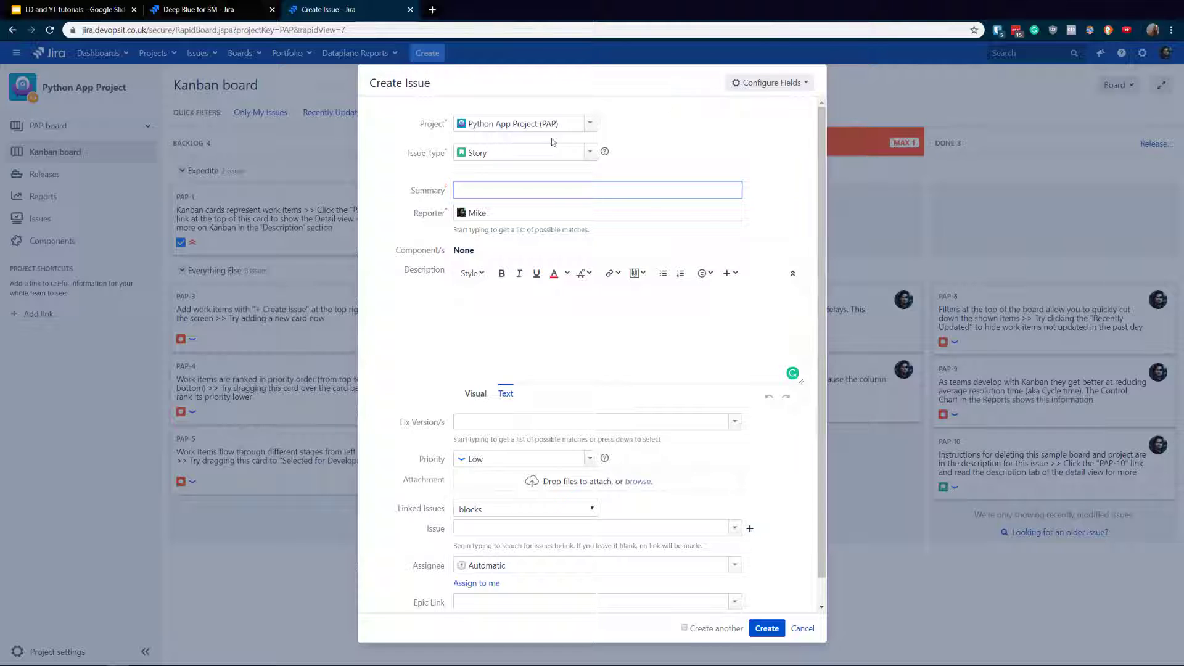
scroll("down", 3)
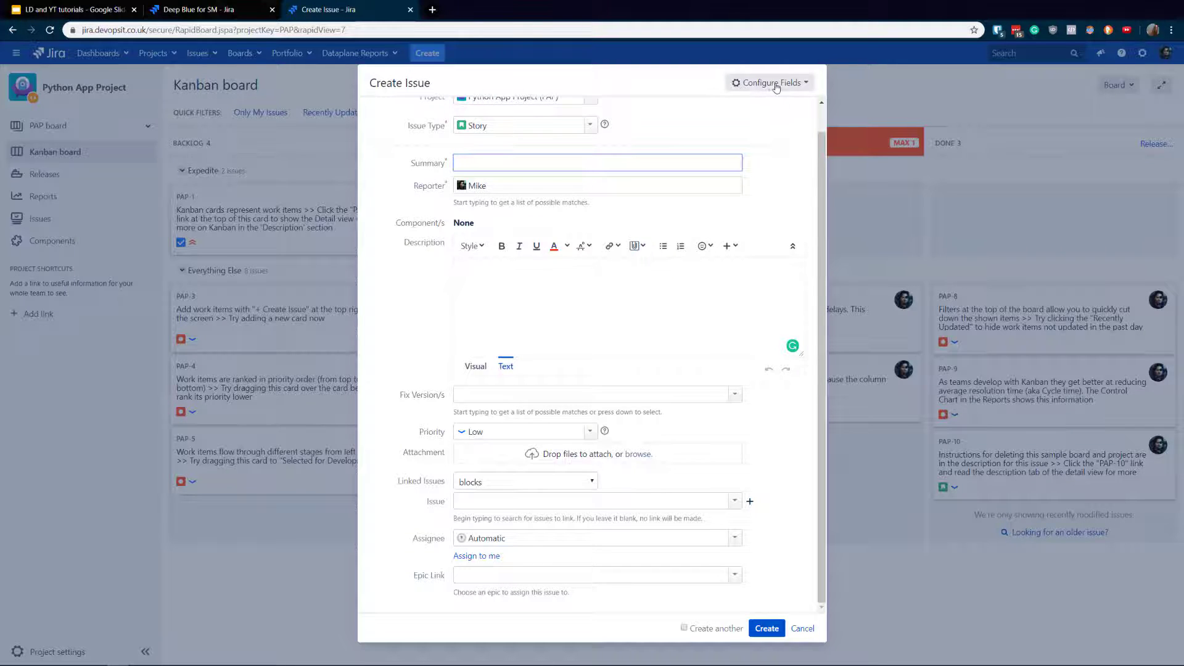
- Switch Configure Fields to Custom and review the checked Description and Priority fields
left_click(768, 82)
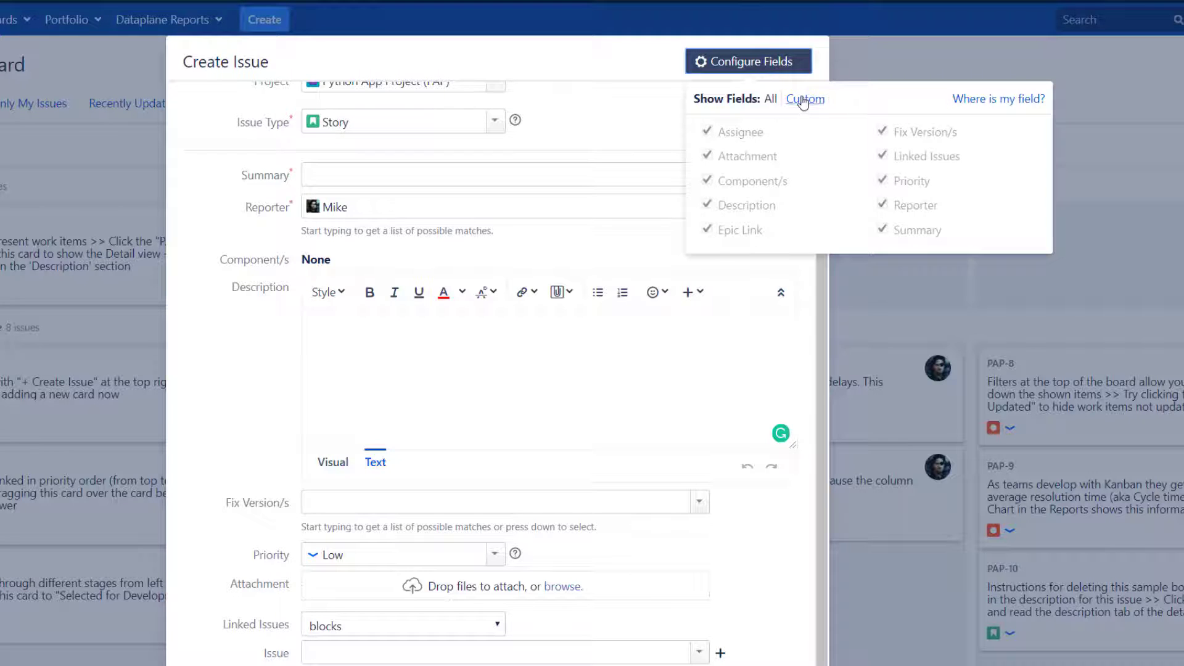
left_click(805, 98)
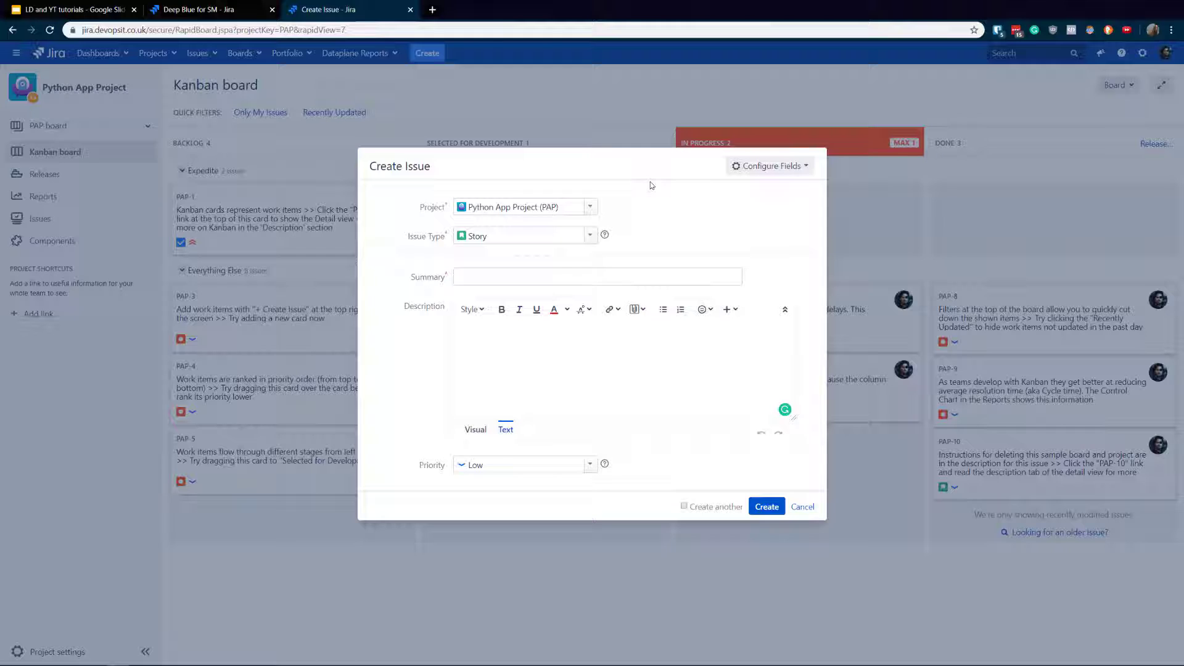
mouse_move(654, 198)
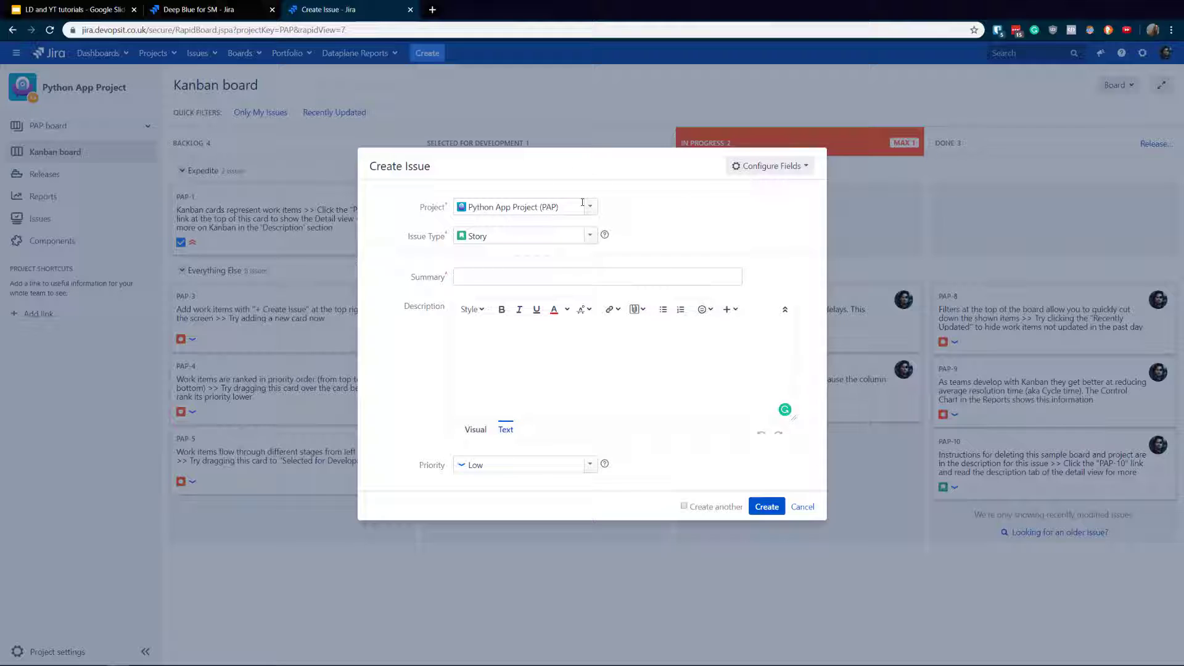
mouse_move(774, 177)
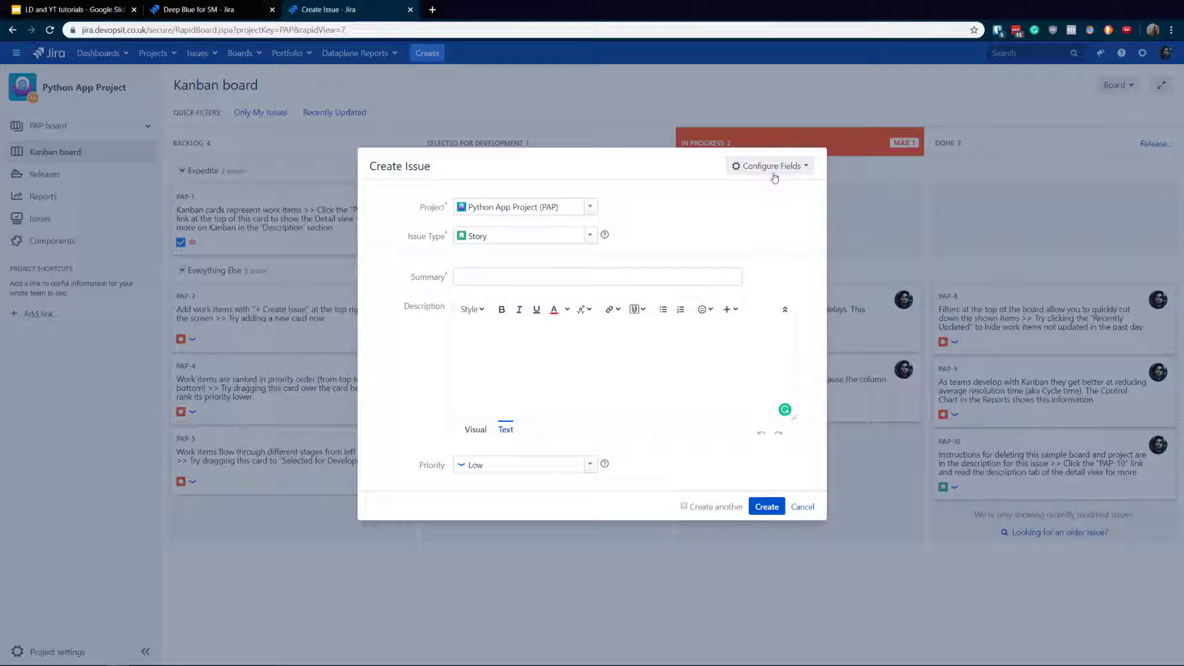
left_click(769, 166)
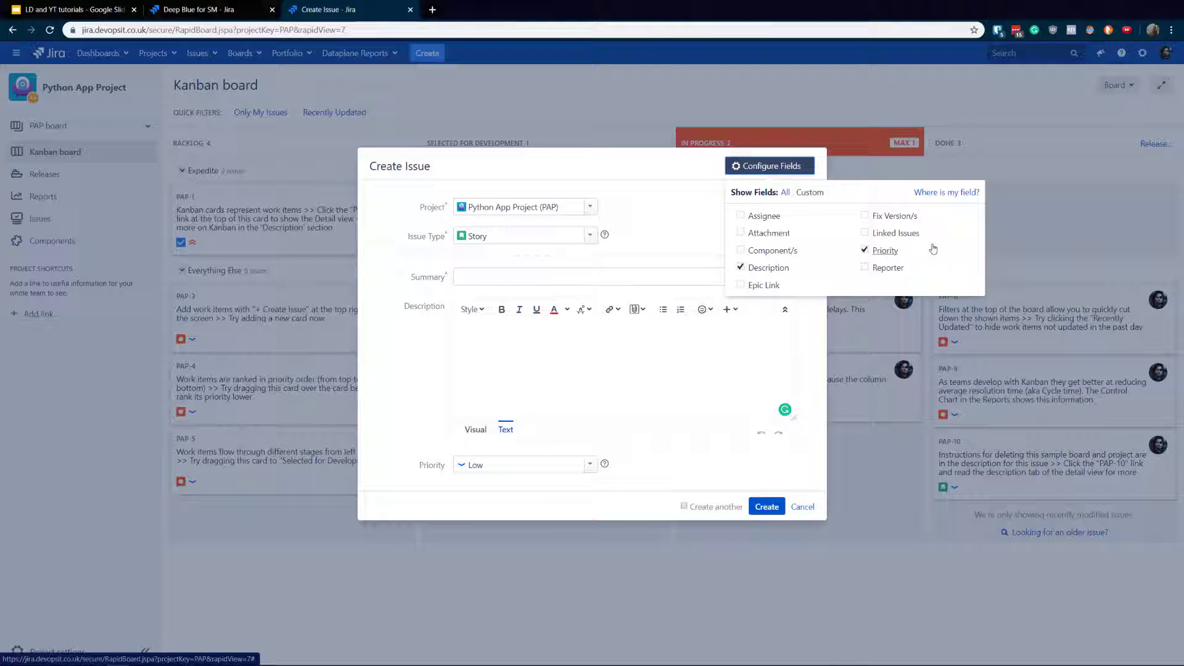
mouse_move(809, 267)
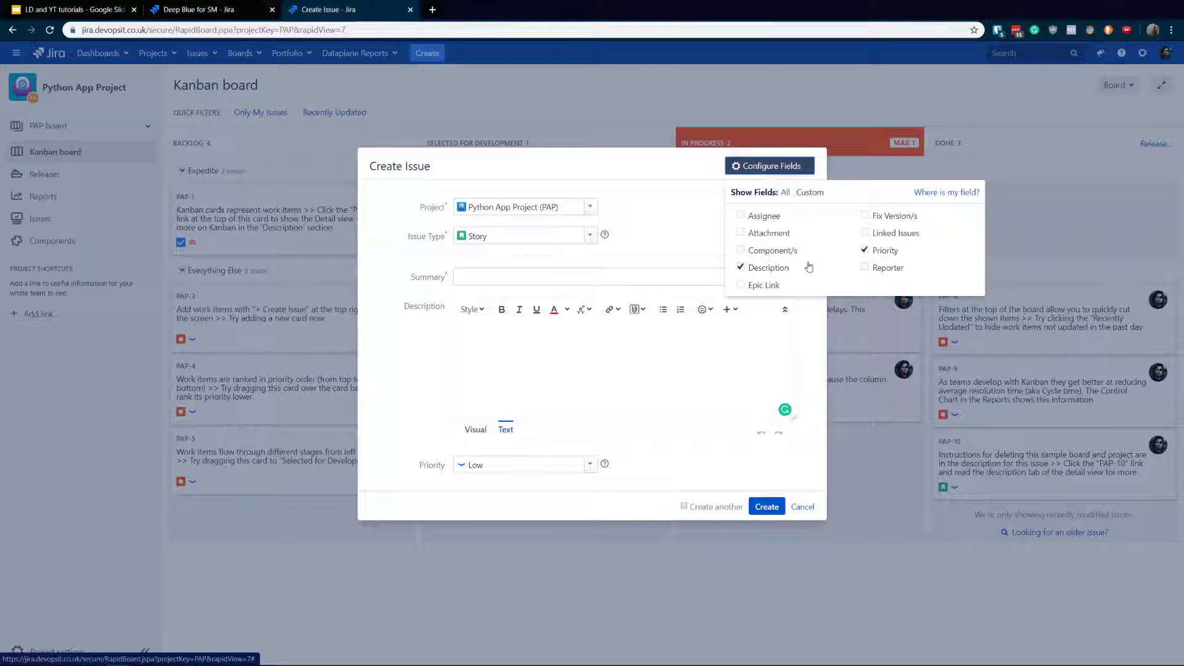
mouse_move(823, 267)
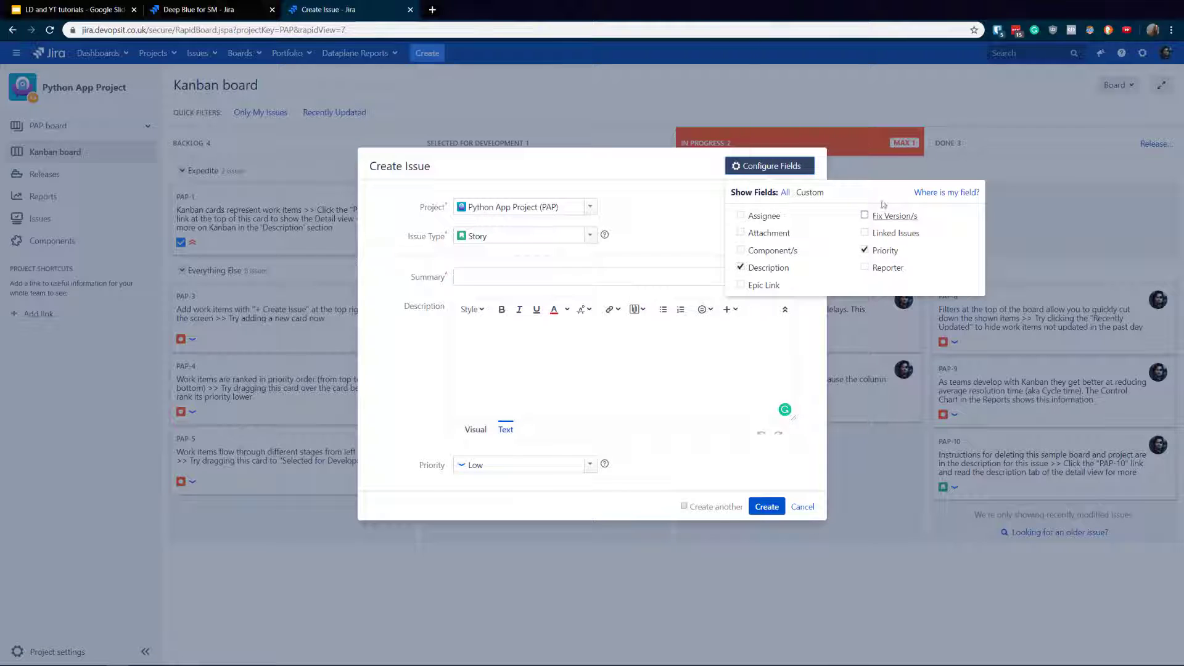
mouse_move(894, 216)
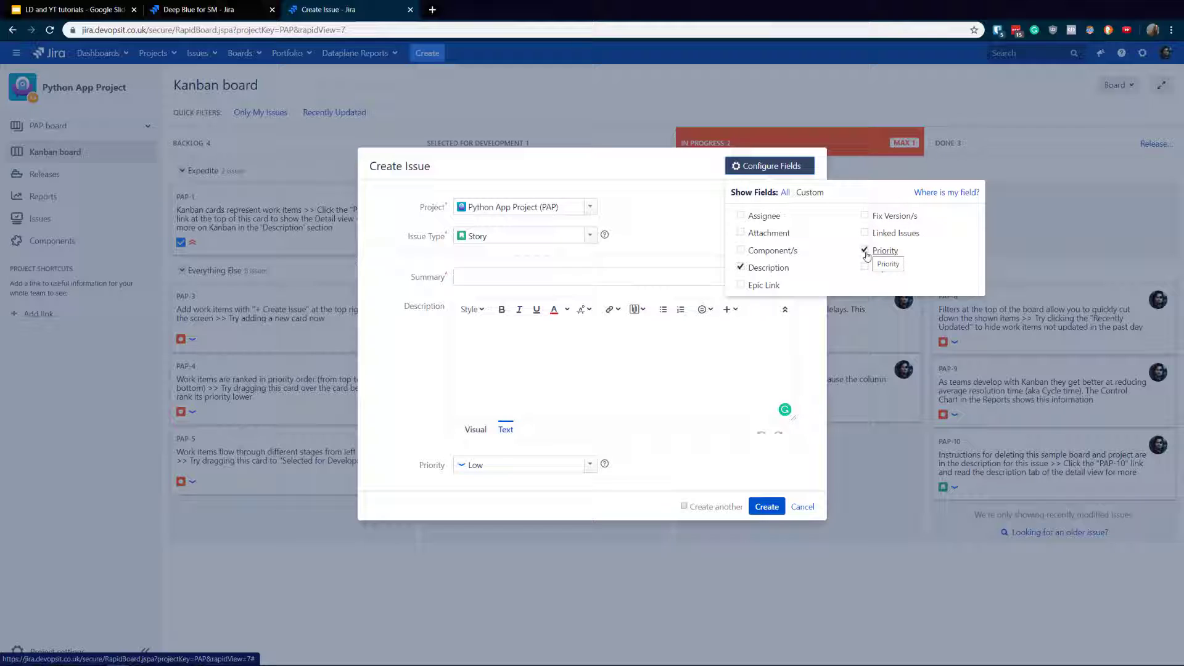
mouse_move(866, 259)
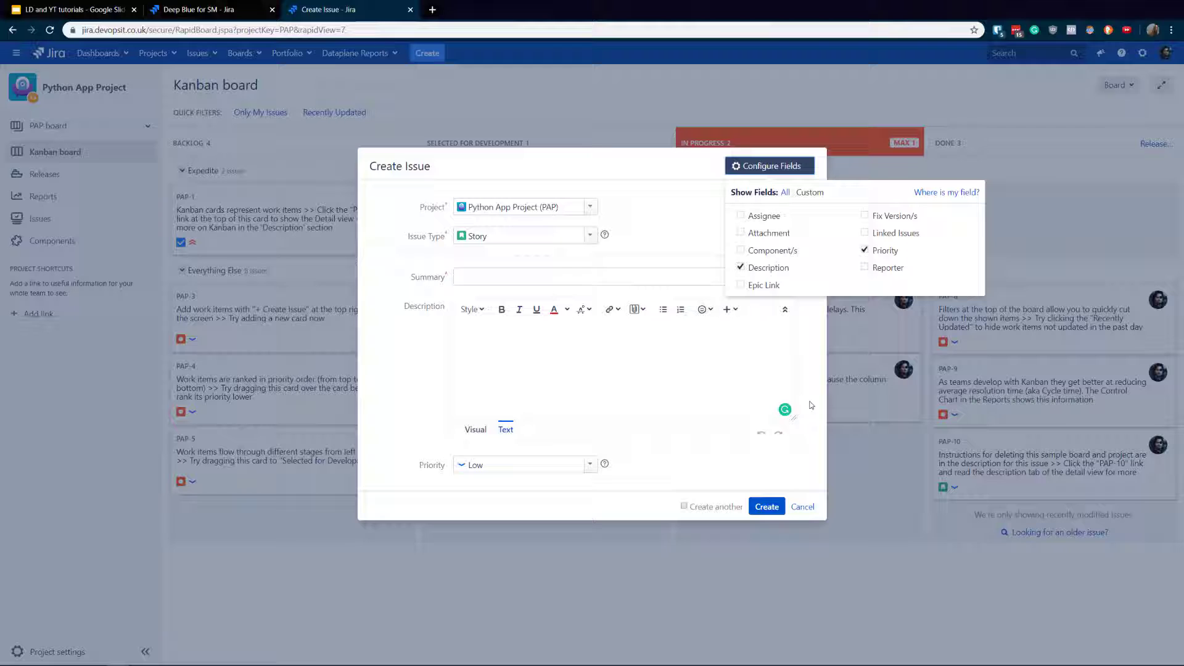
mouse_move(803, 503)
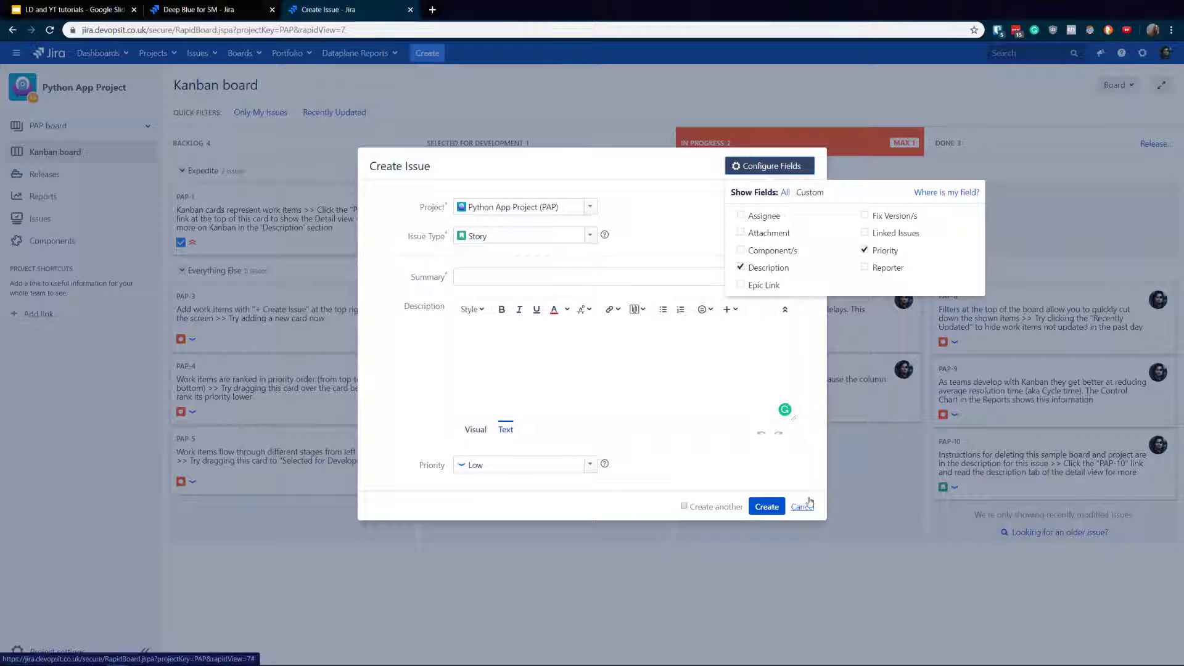
mouse_move(809, 503)
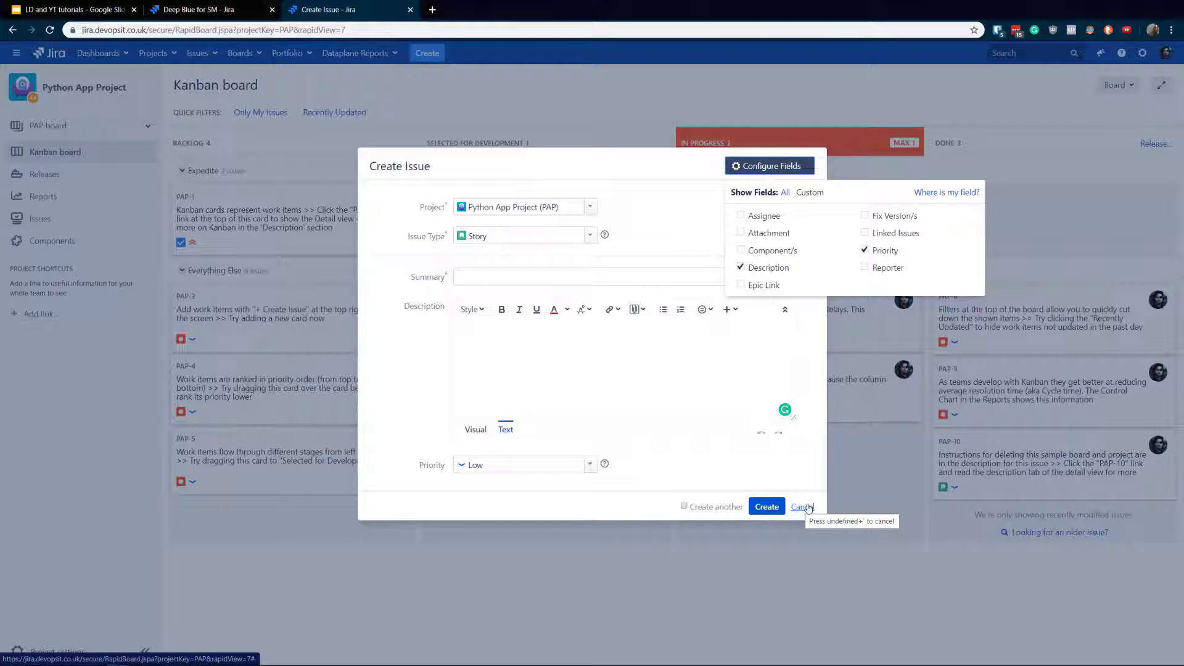
- Cancel the Create Issue dialog without creating an issue
left_click(769, 166)
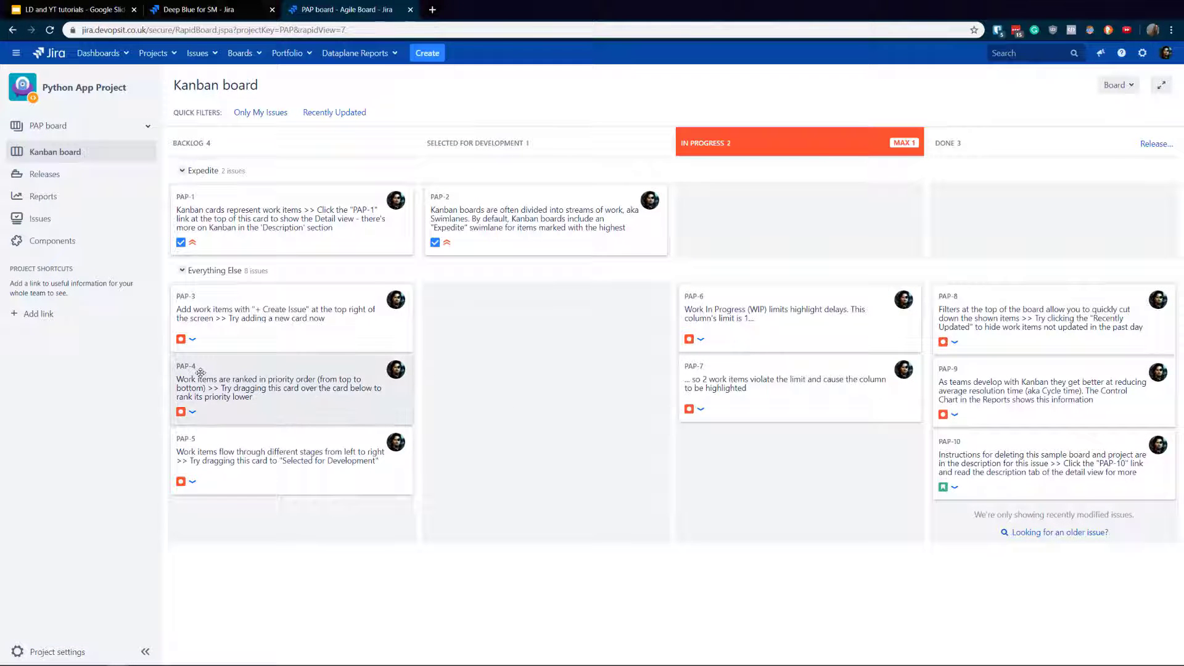
mouse_move(41, 642)
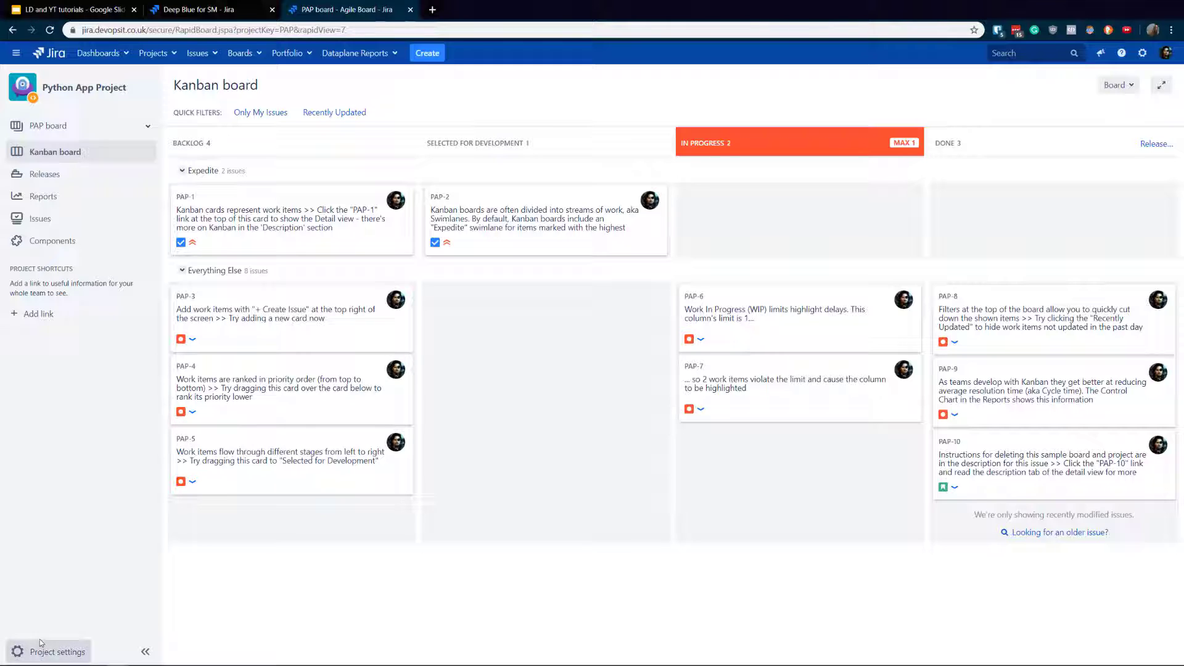
mouse_move(60, 637)
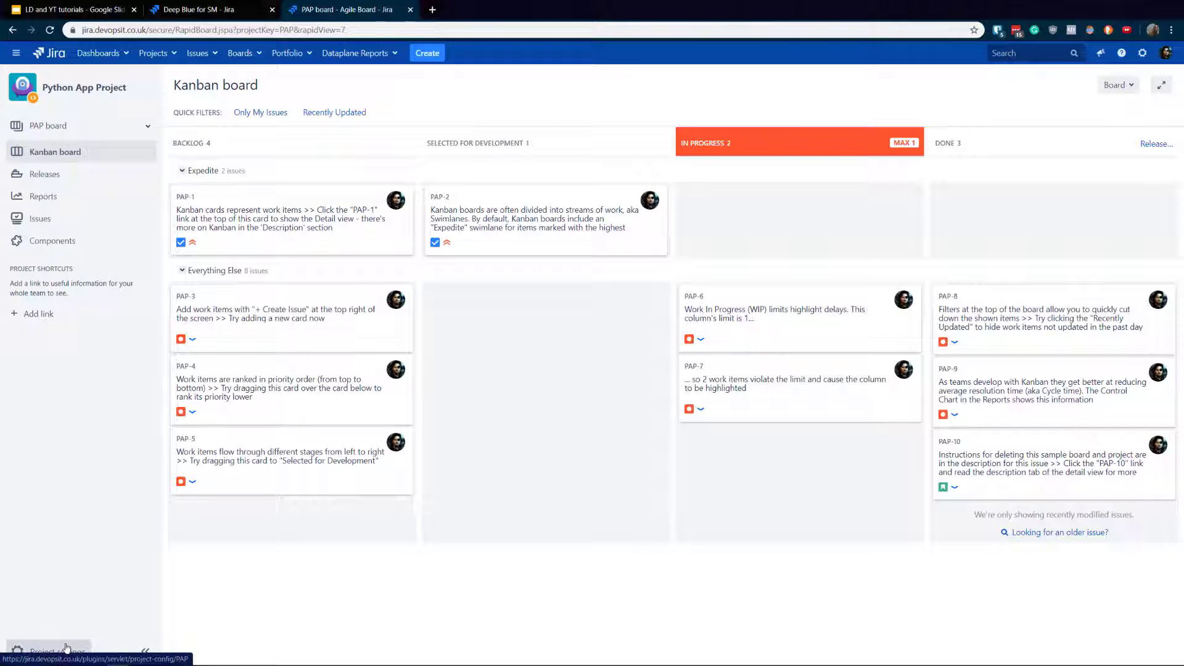
mouse_move(58, 620)
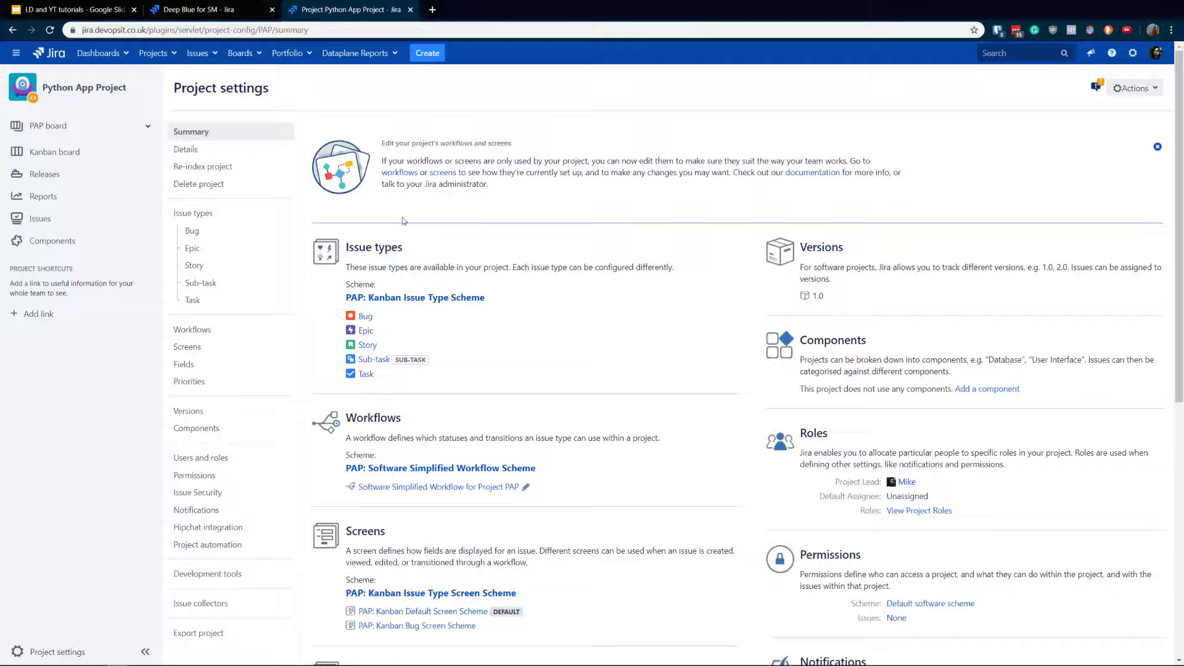
- Browse Projects and DBIM Development, then reach the Python App Project settings summary
left_click(198, 10)
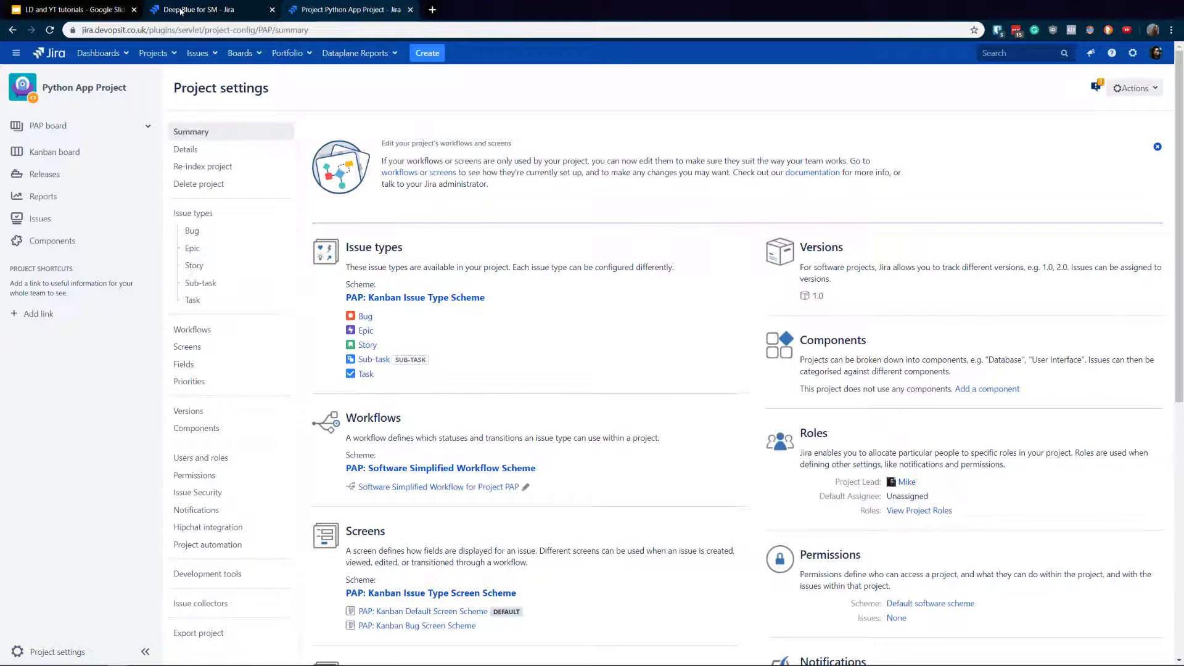
left_click(191, 10)
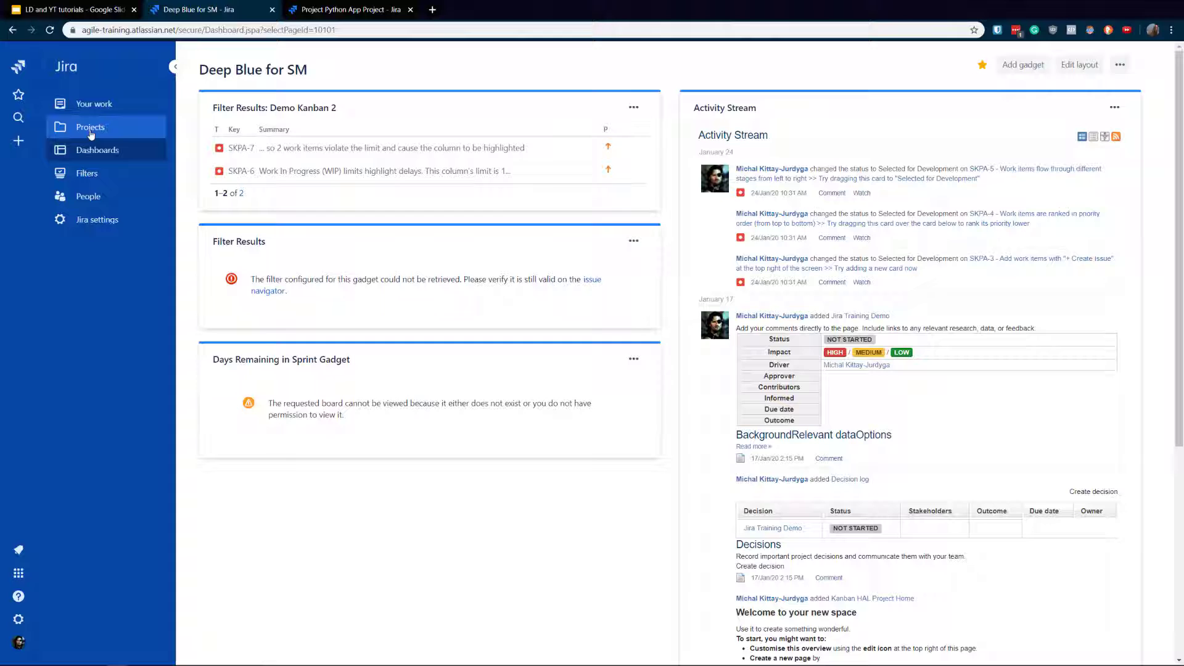
left_click(90, 127)
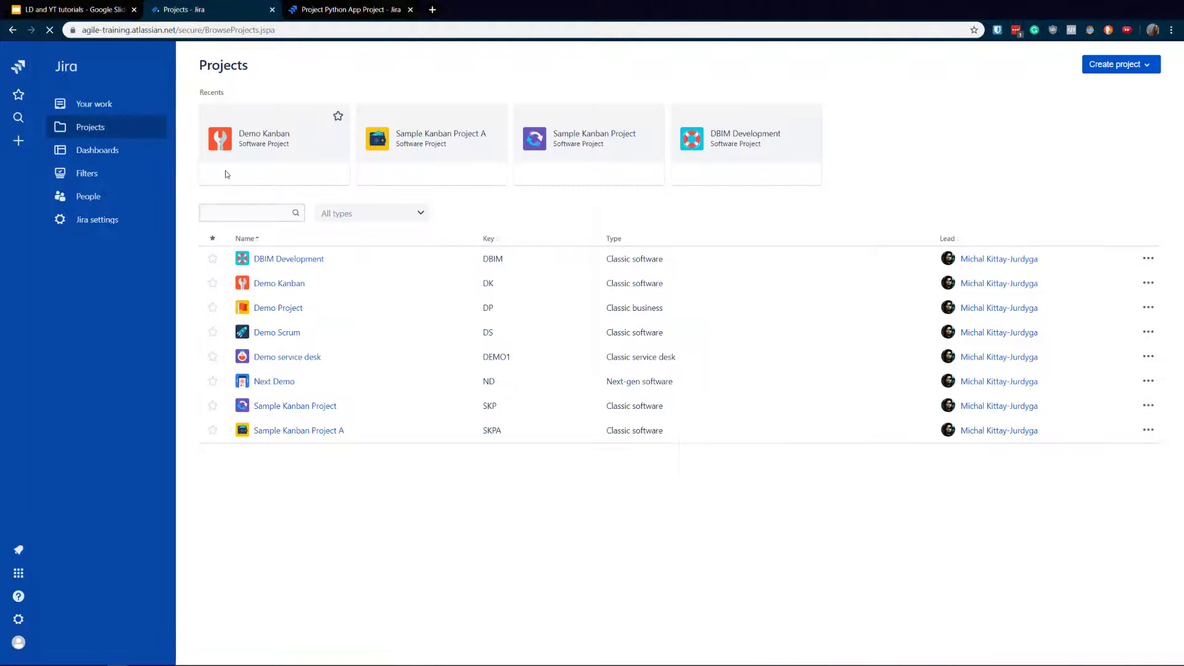
left_click(288, 258)
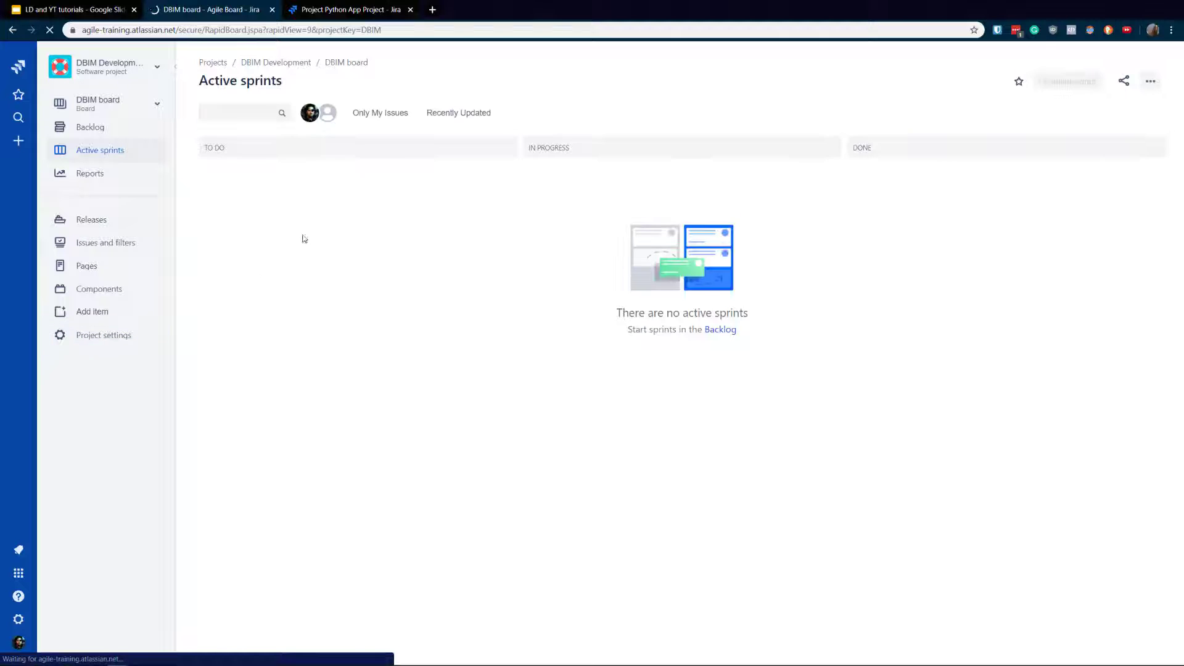
left_click(103, 335)
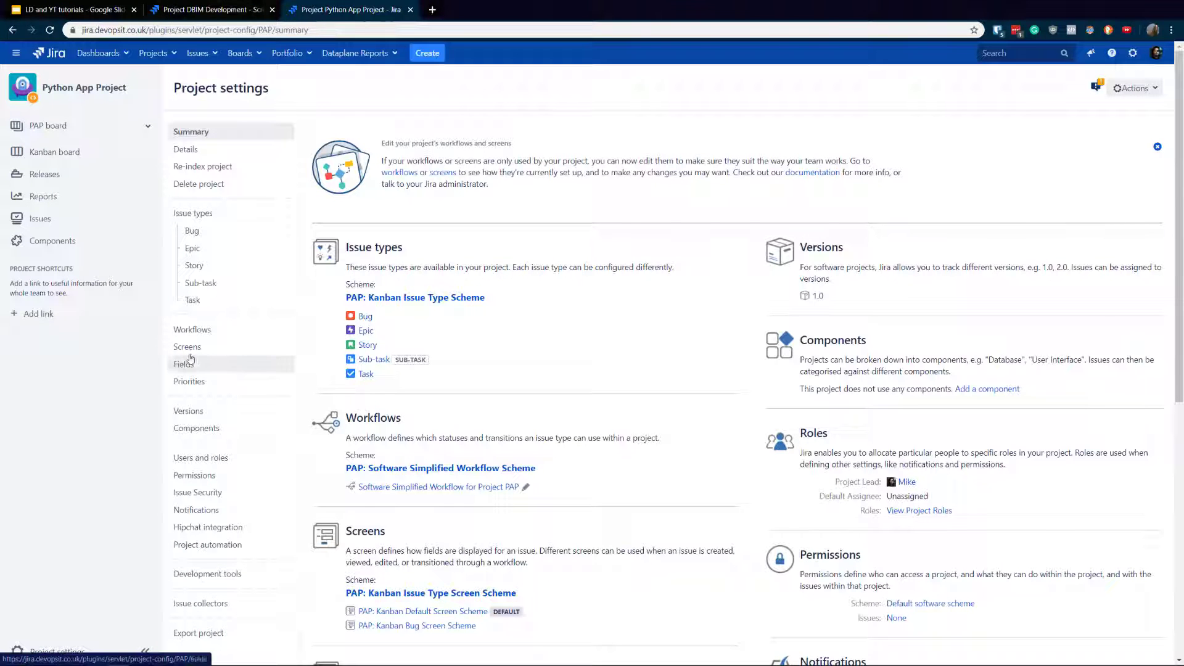
- Expand the project's screen schemes under Screens and open PAP: Kanban Bug Screen
left_click(187, 347)
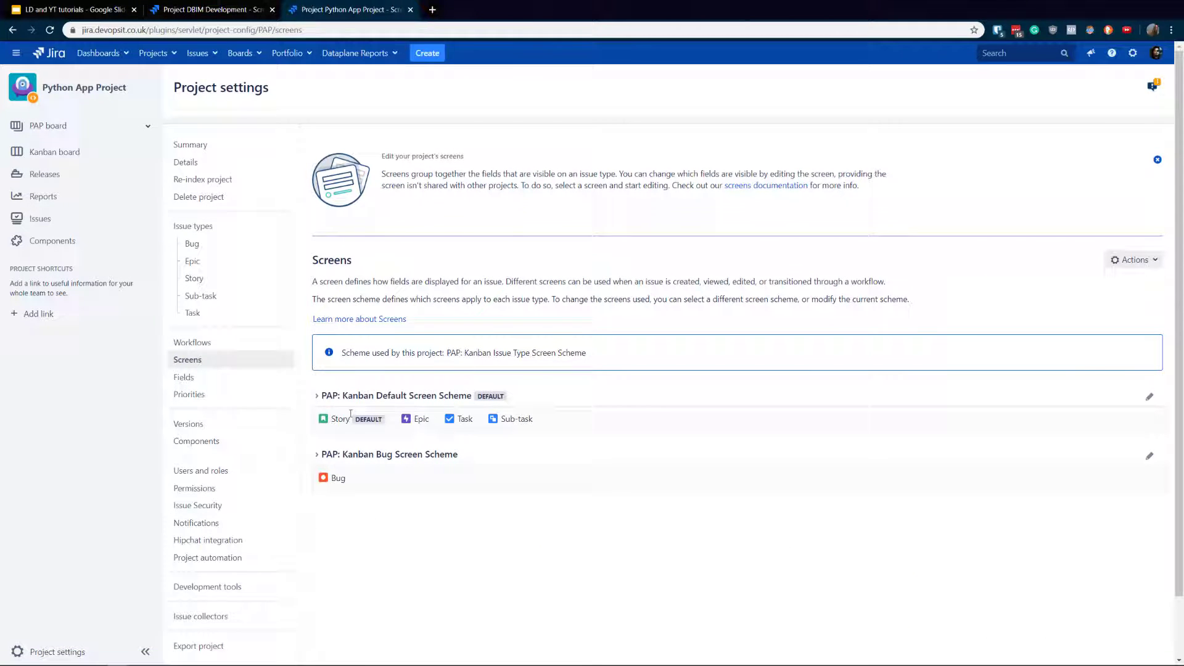
left_click(317, 395)
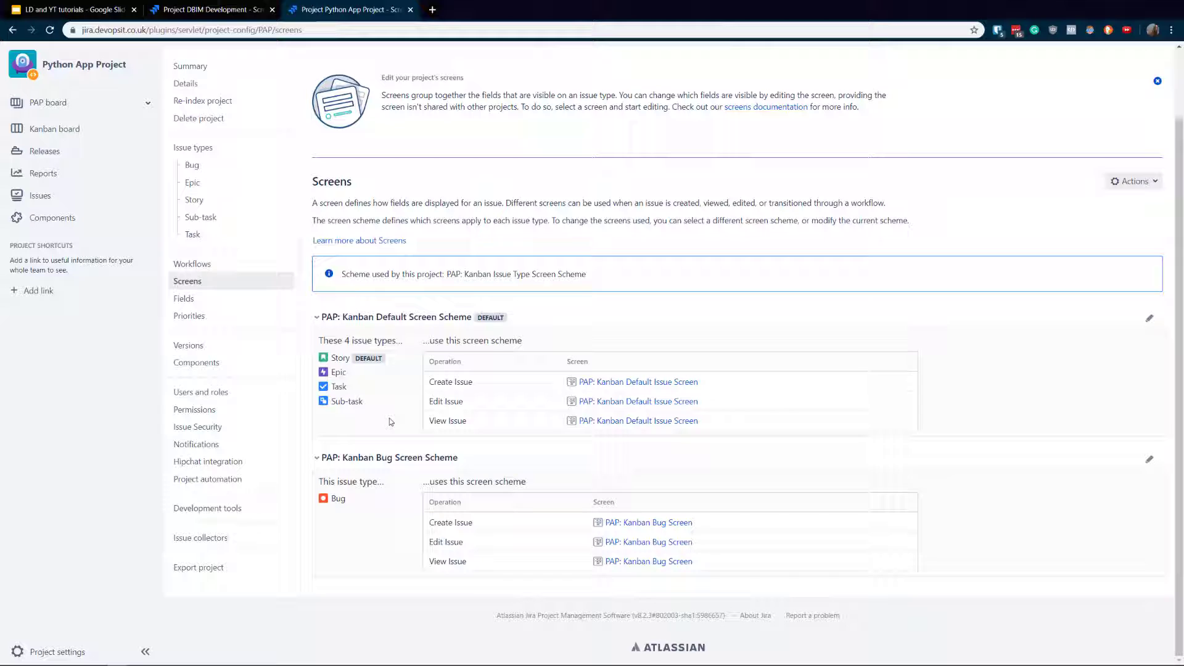
mouse_move(485, 358)
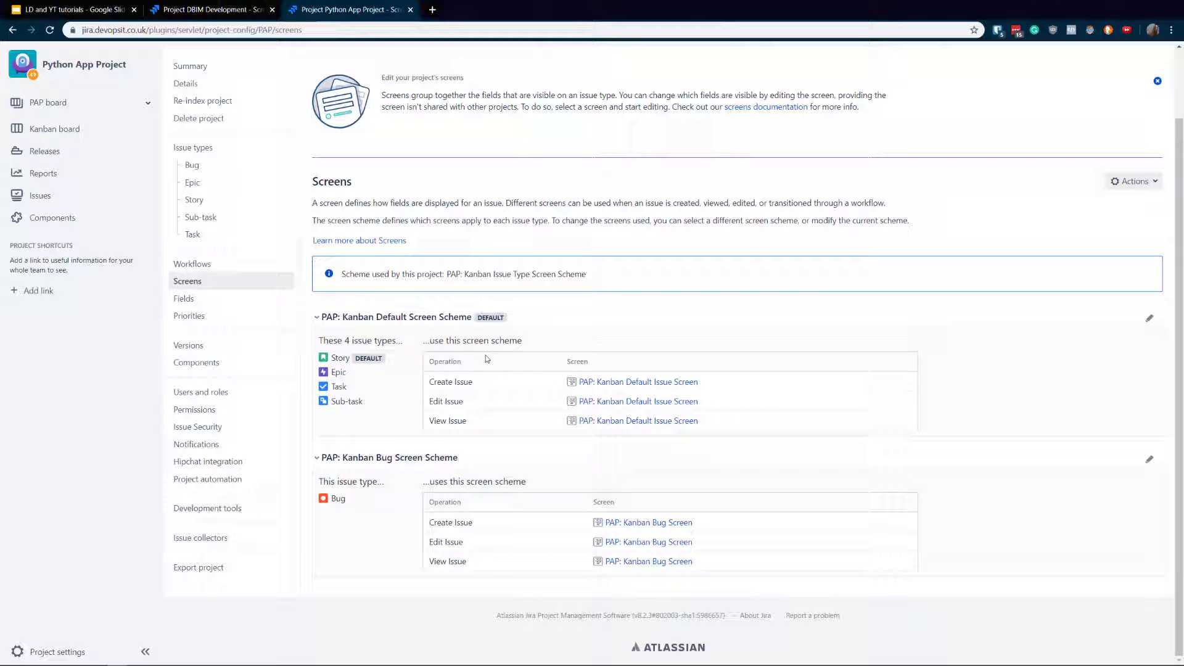
mouse_move(624, 443)
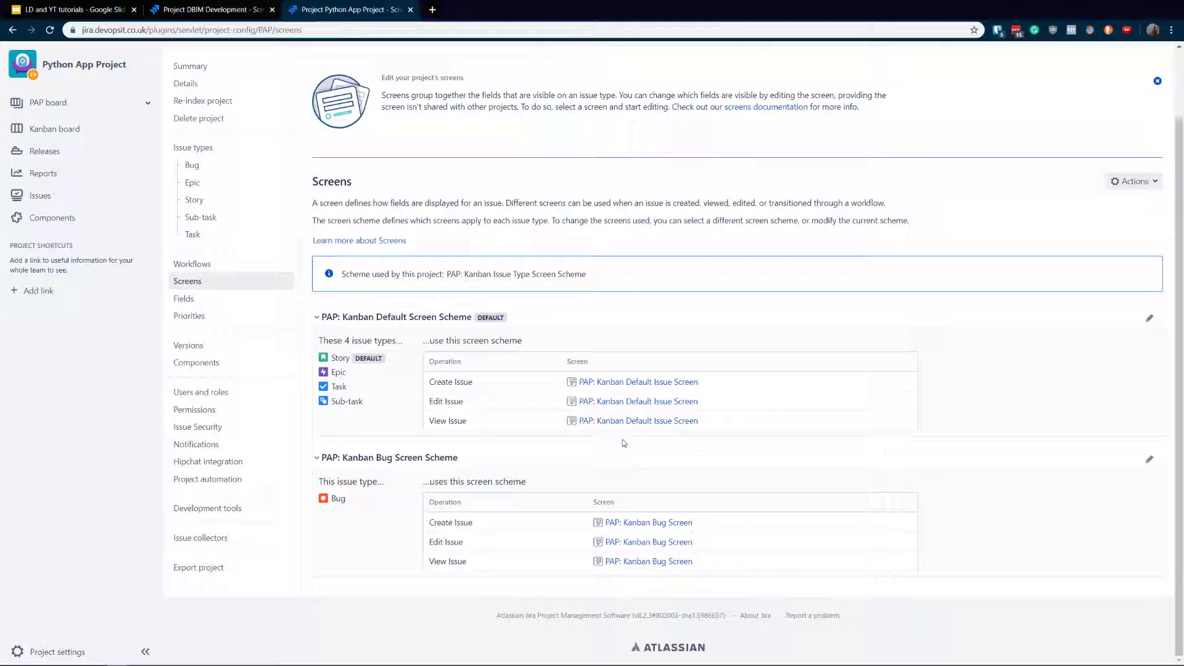
mouse_move(606, 475)
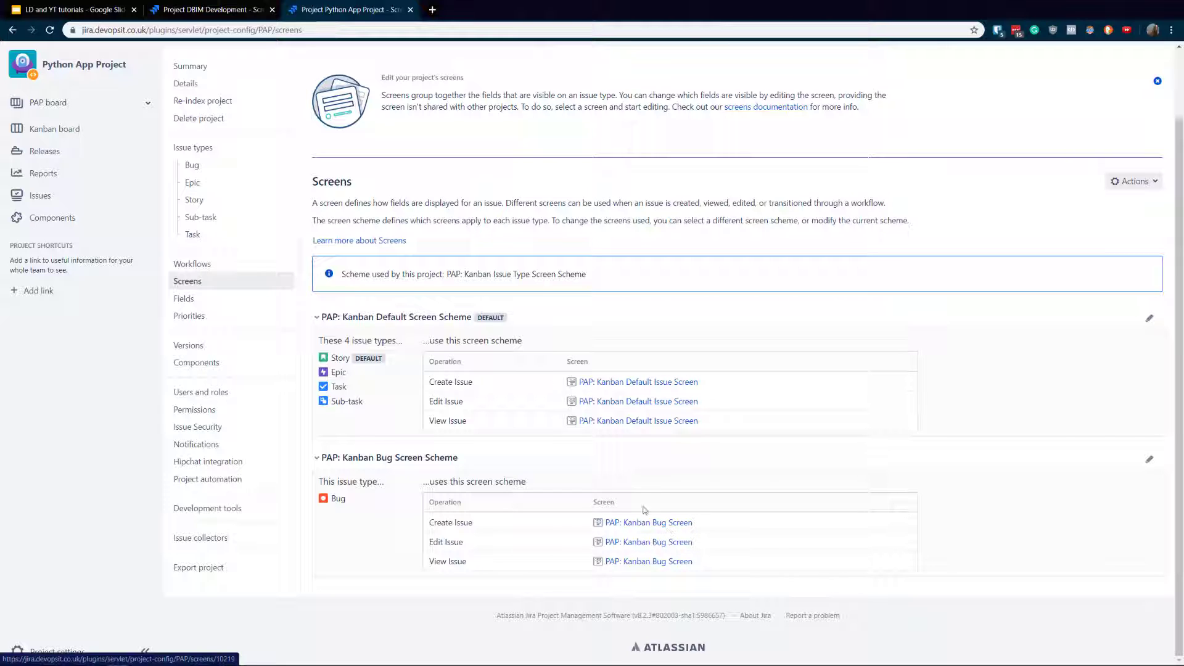
mouse_move(635, 387)
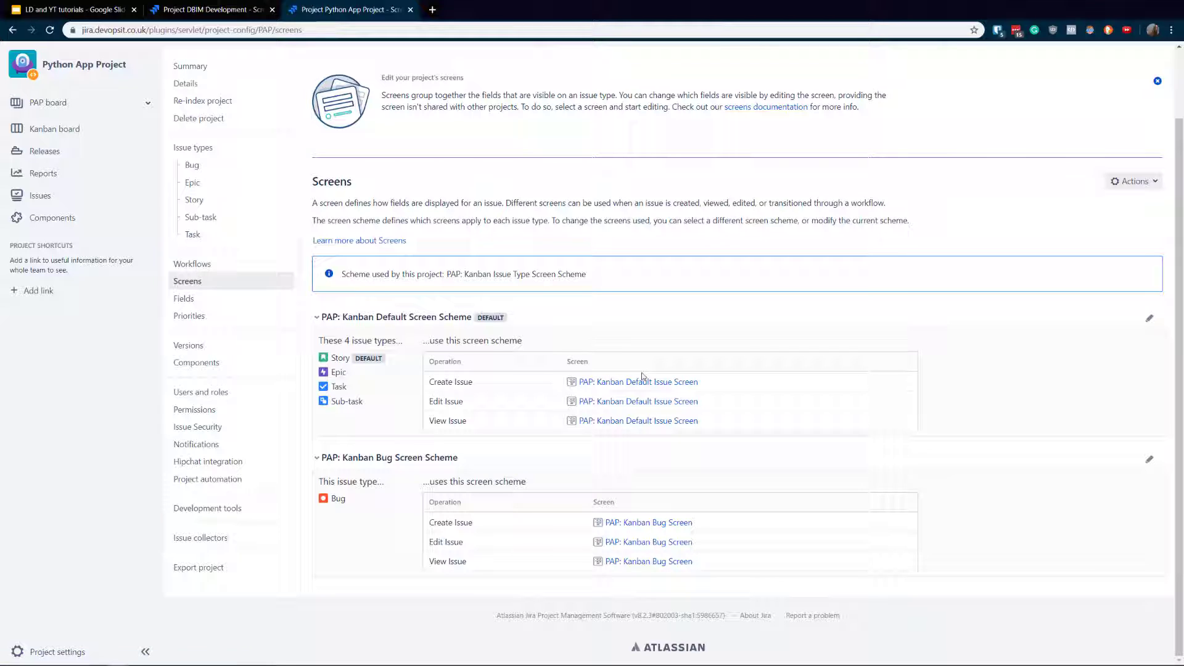
mouse_move(630, 375)
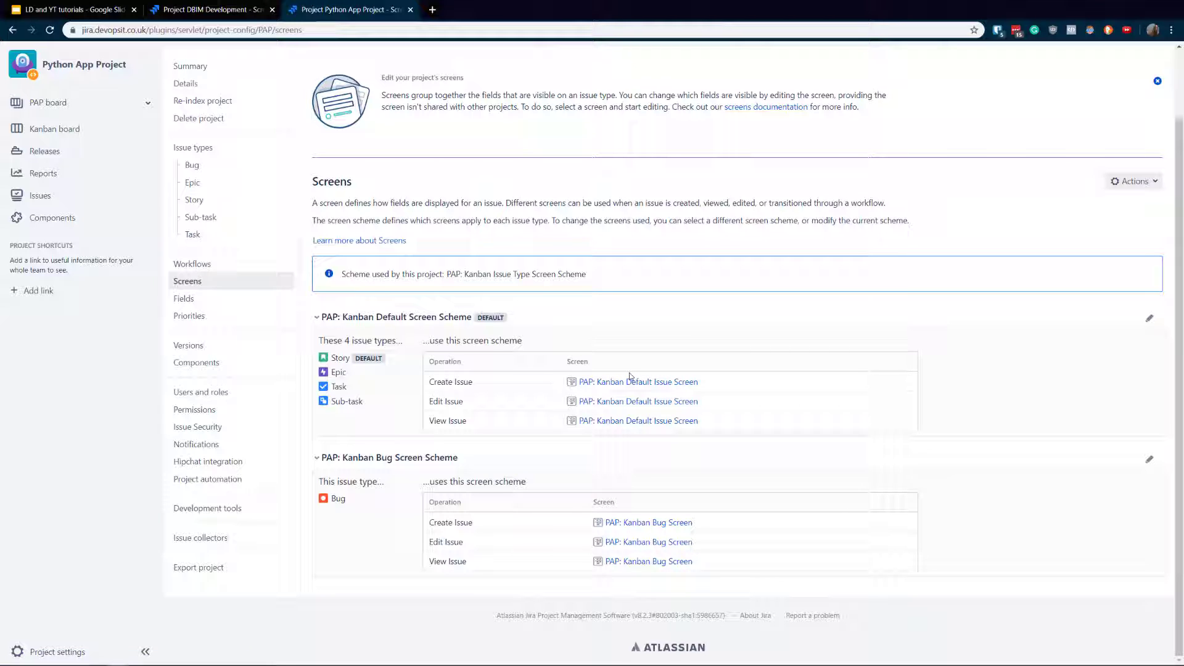
mouse_move(632, 388)
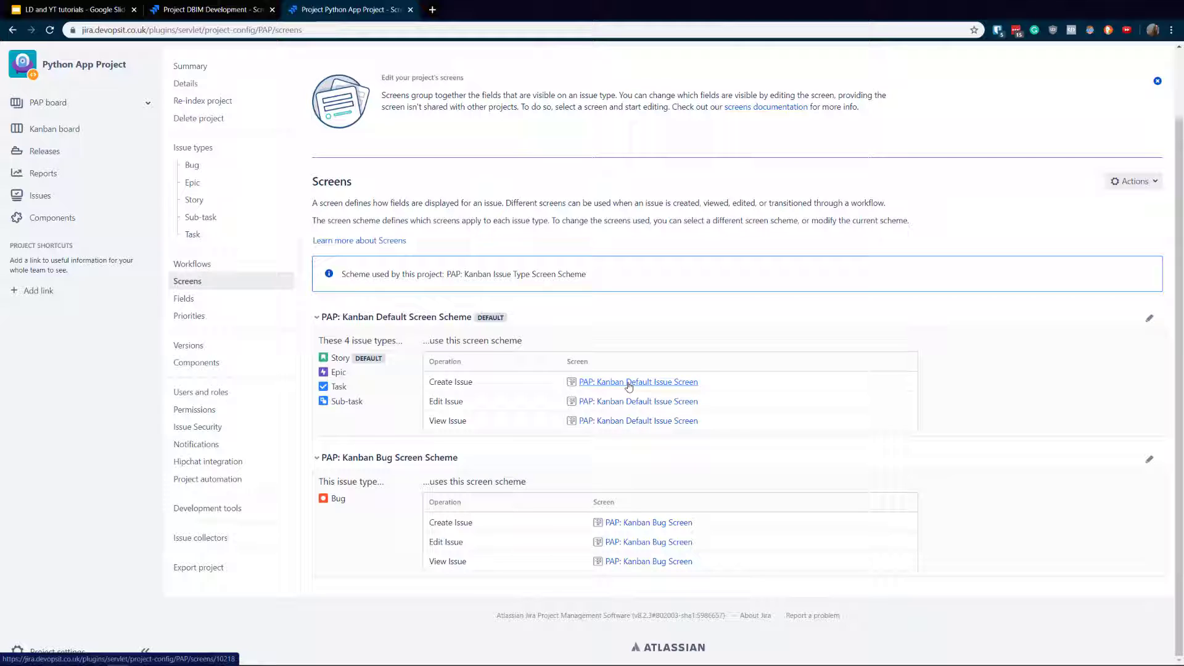
mouse_move(646, 526)
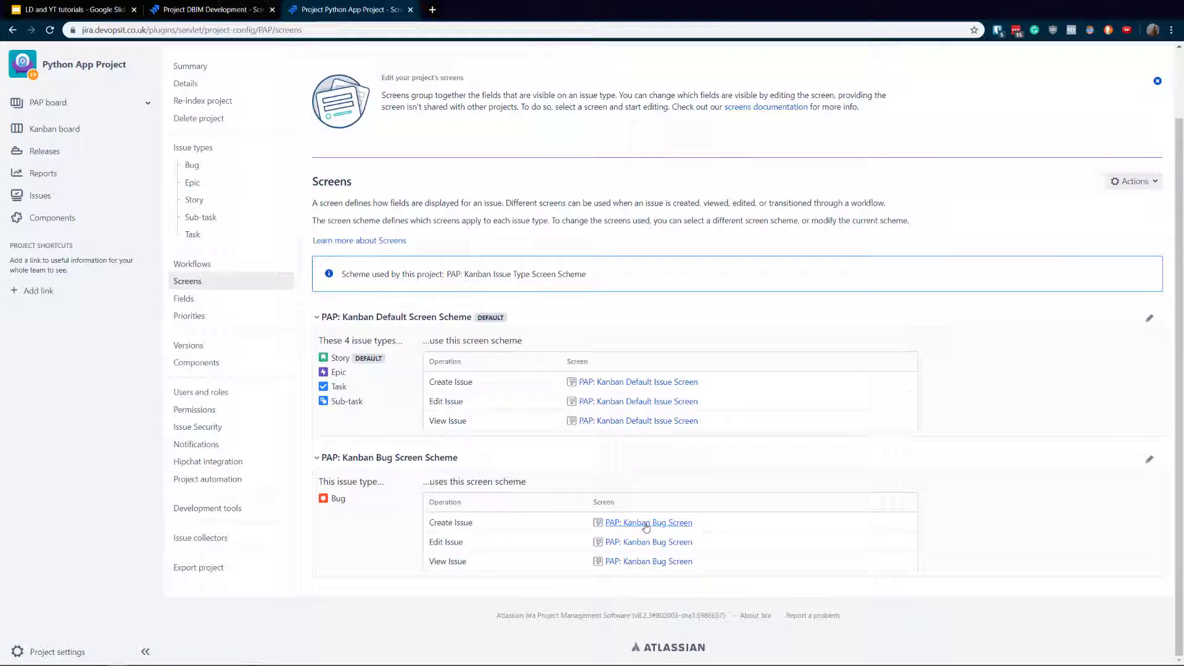
mouse_move(640, 521)
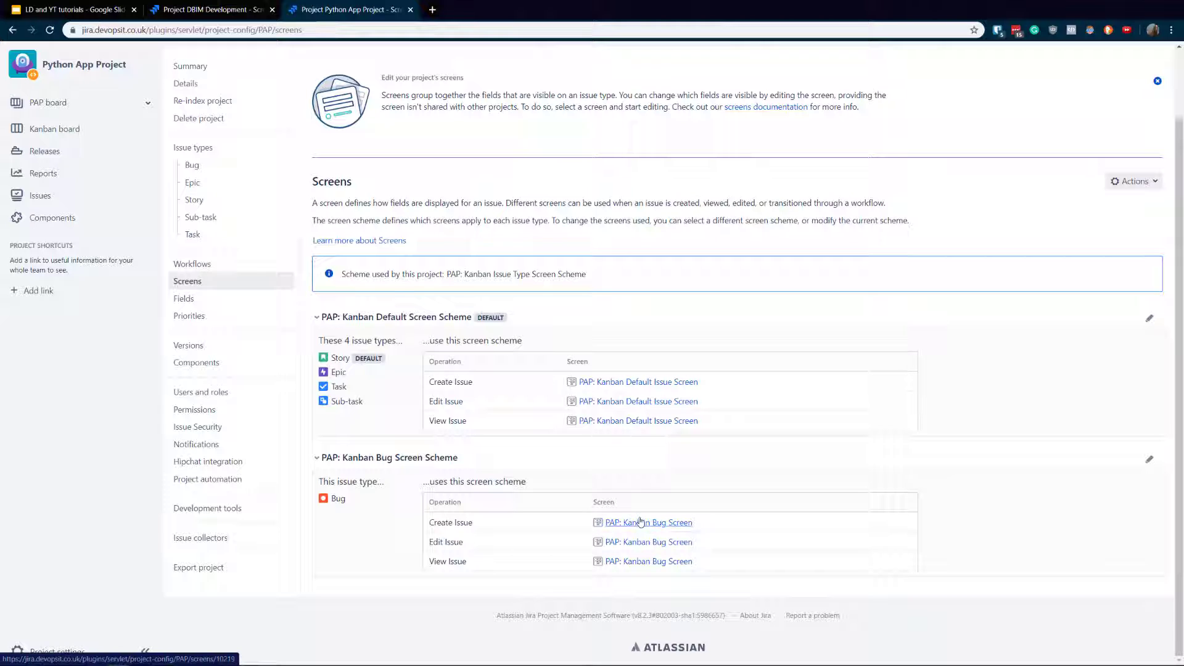
left_click(649, 522)
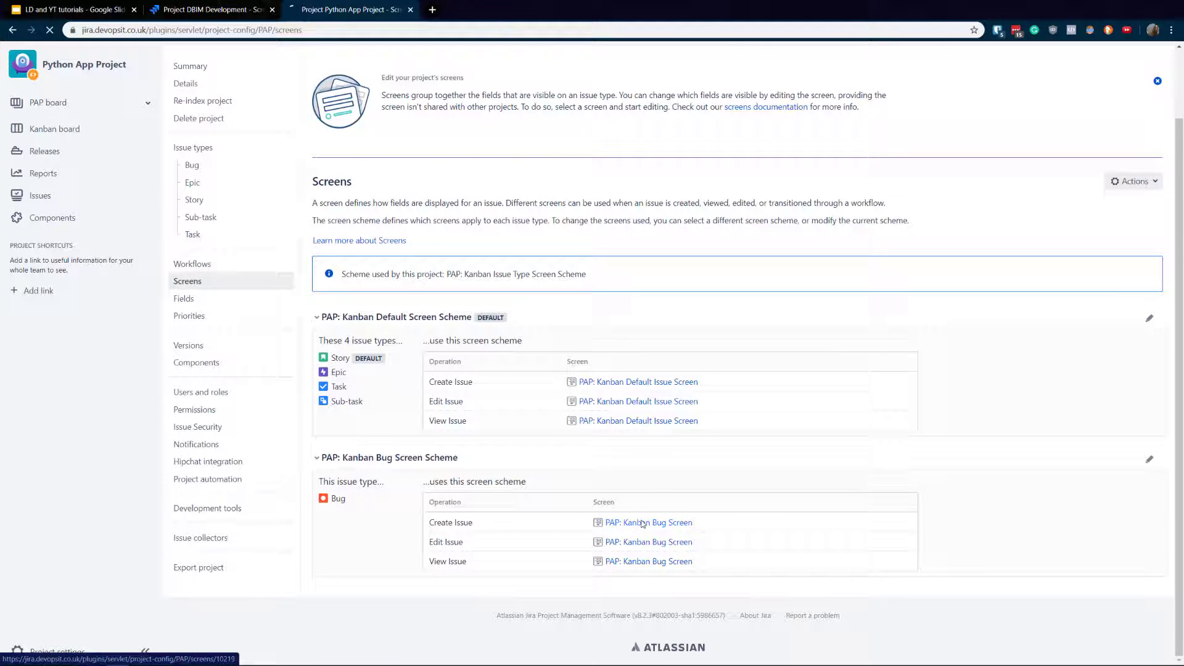
left_click(647, 522)
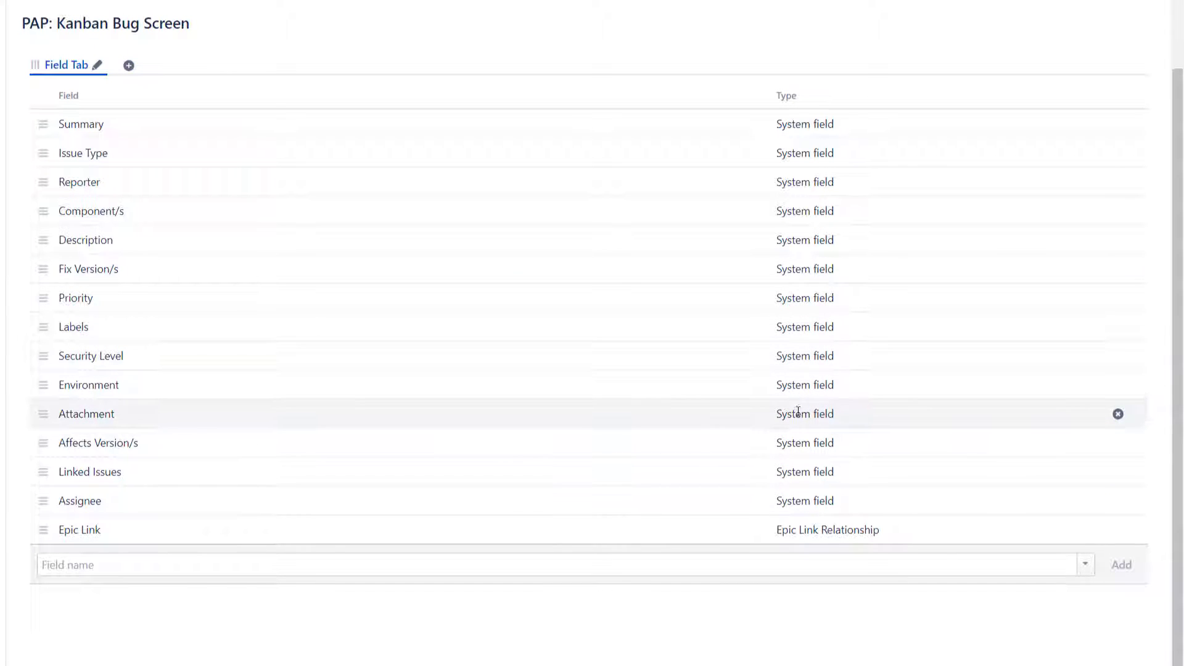
mouse_move(1058, 529)
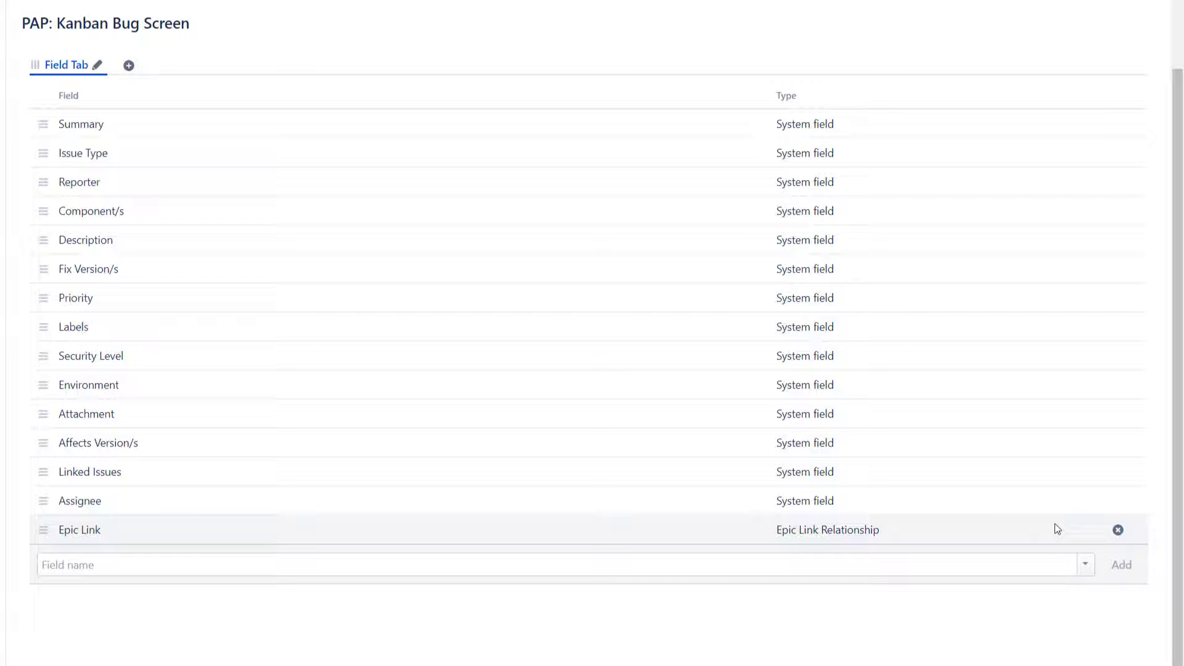
- Remove Epic Link, Affects Version/s, Environment and Component/s from the Bug screen
left_click(1117, 530)
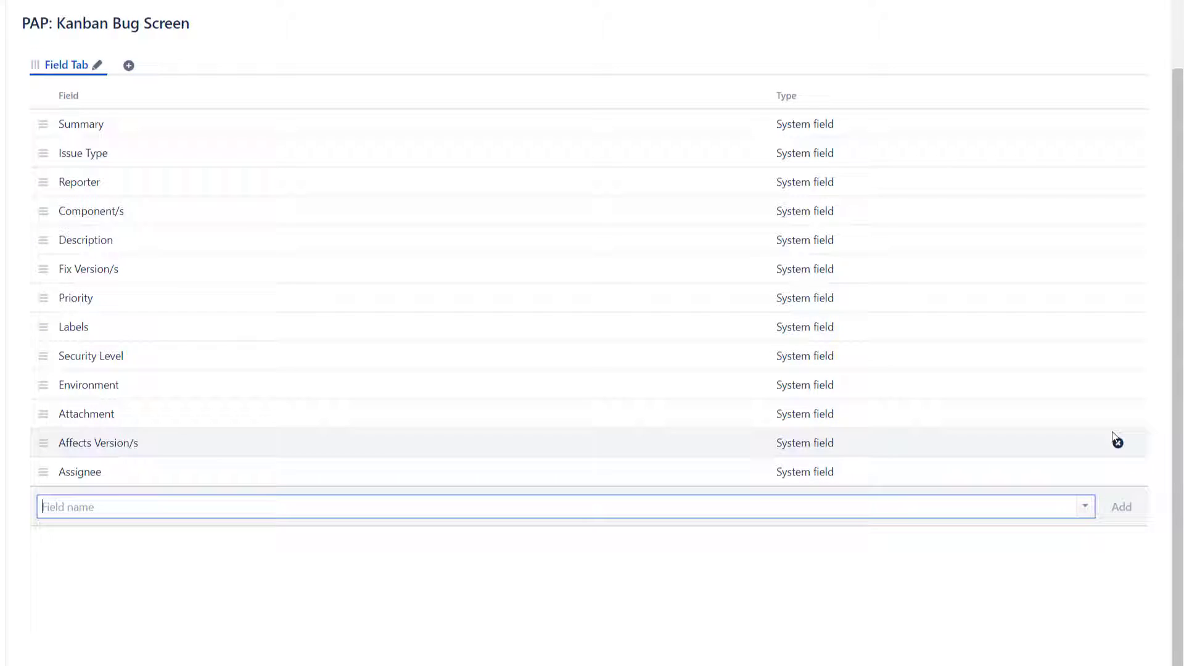
left_click(1117, 444)
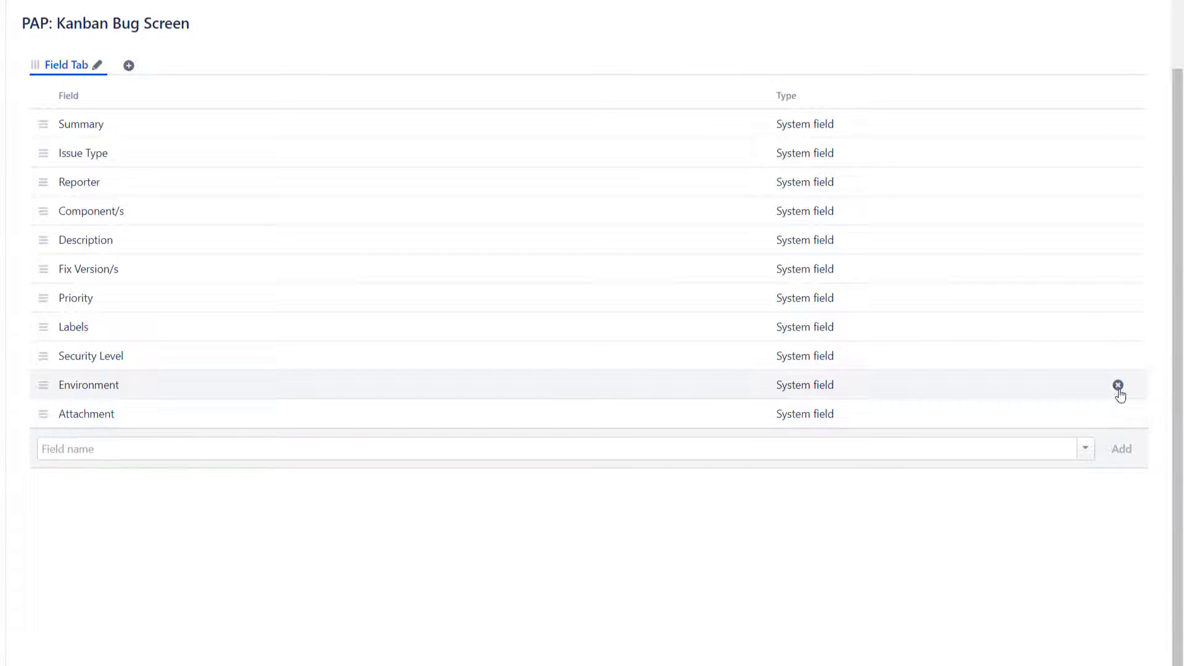
left_click(1116, 385)
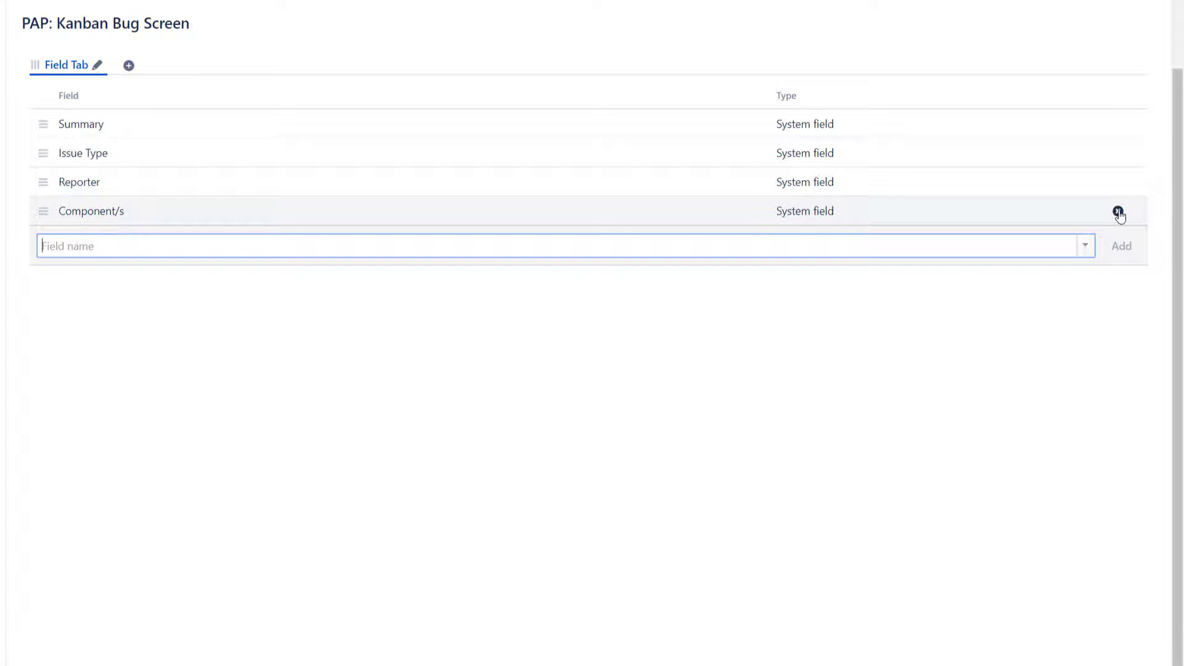
left_click(1117, 211)
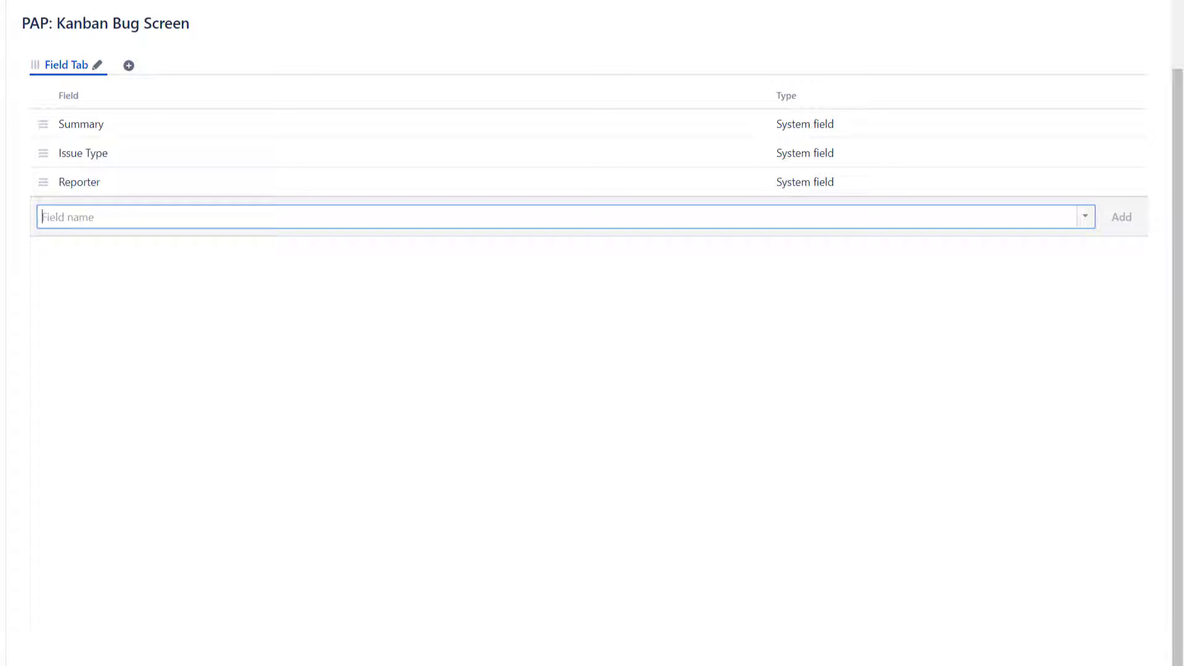
mouse_move(261, 227)
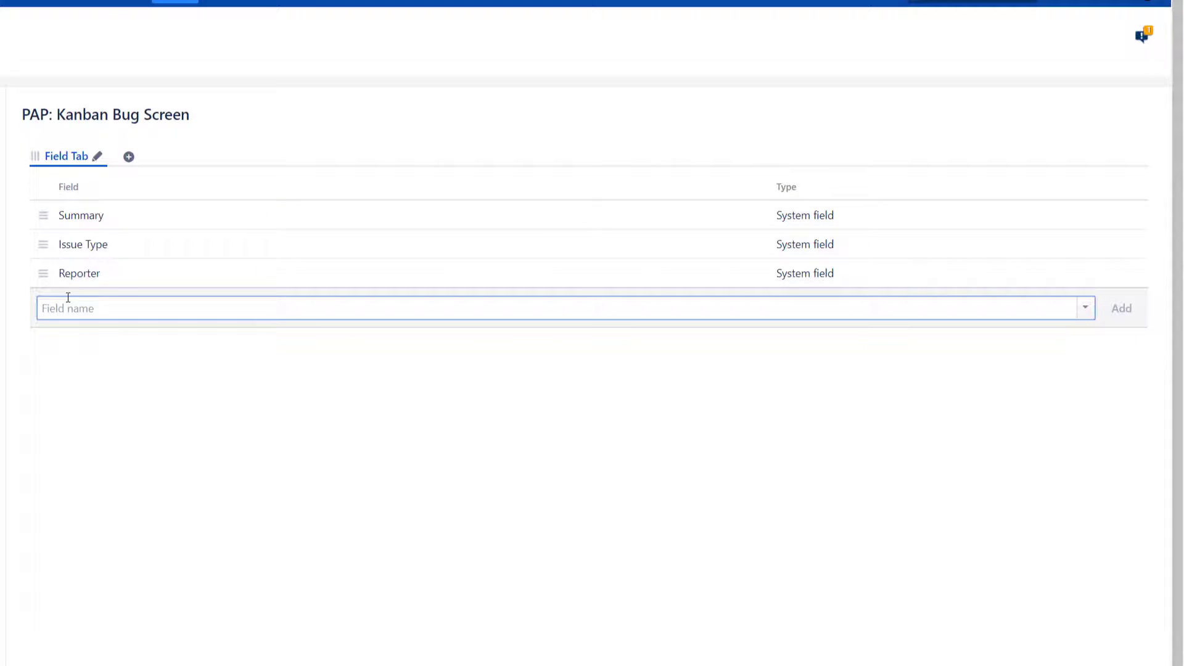
mouse_move(119, 213)
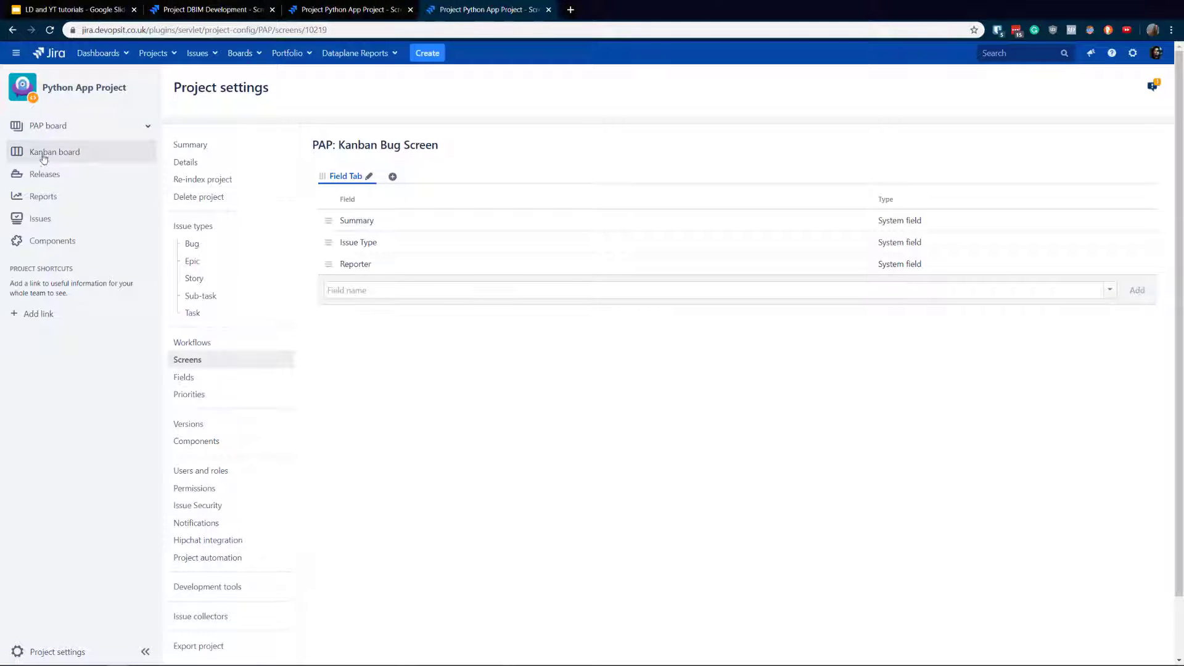
- Compare Story and Bug fields, then enter a Bug with summary 'ssaa'
left_click(426, 52)
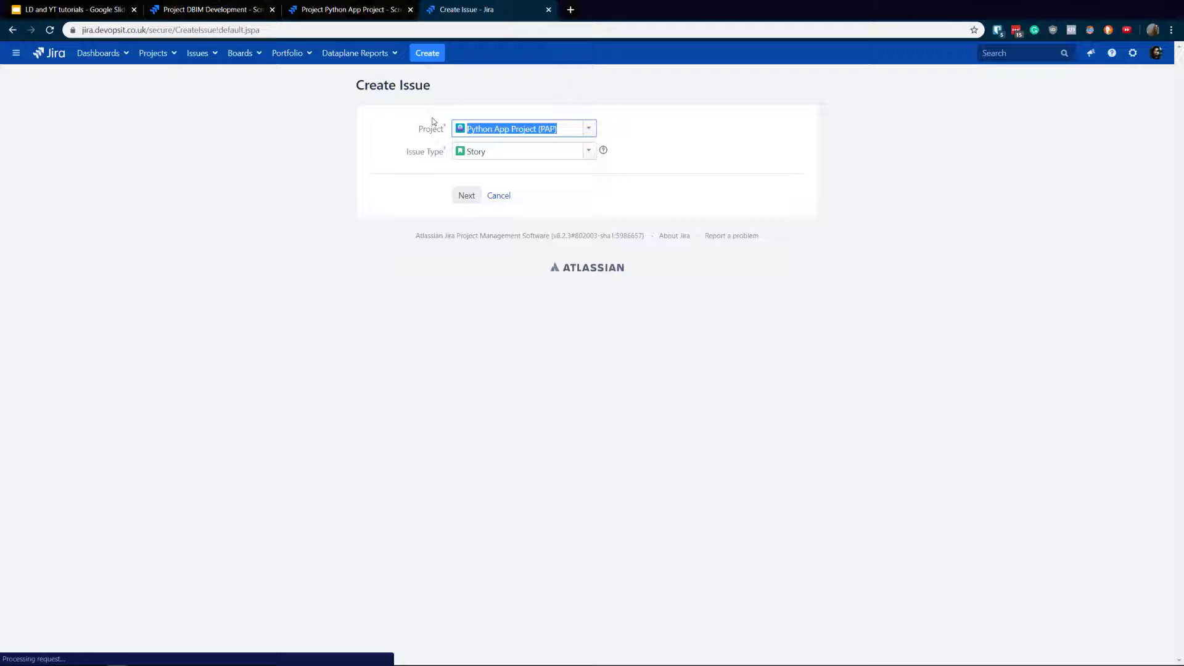
left_click(499, 195)
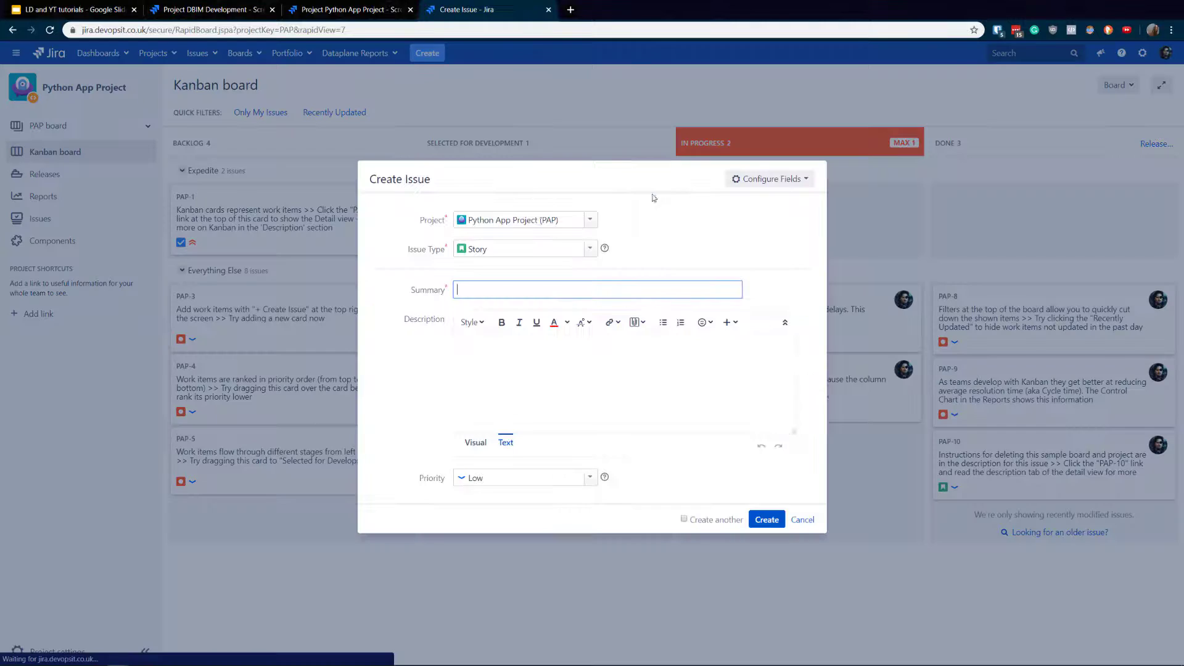
left_click(770, 178)
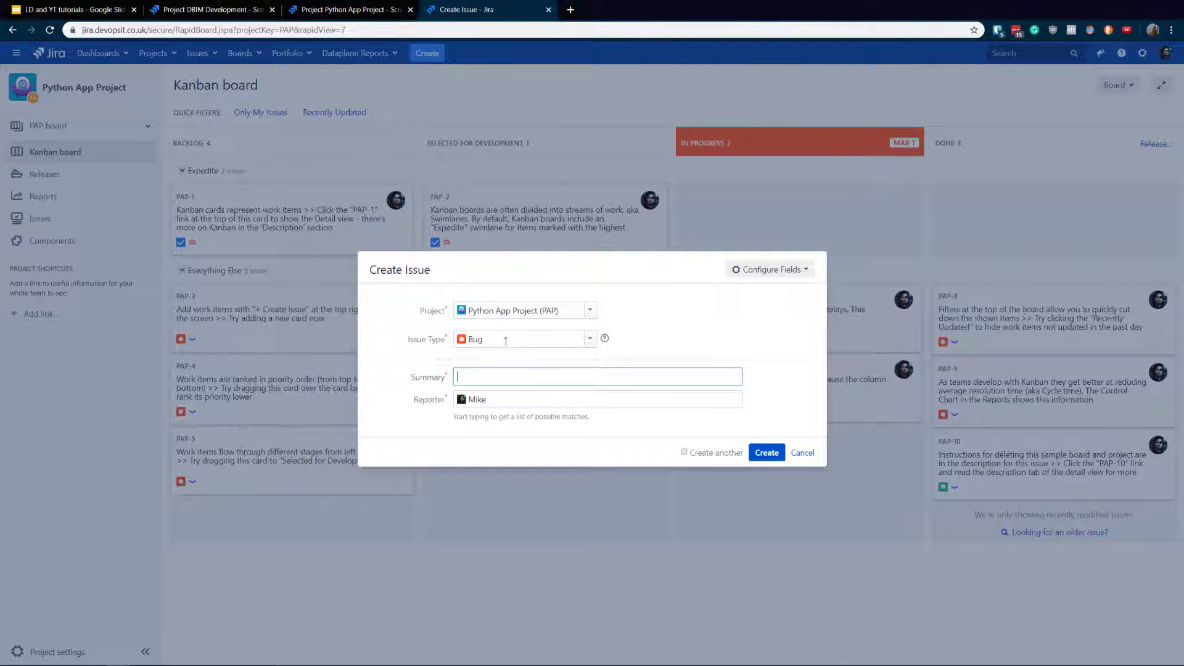
left_click(524, 339)
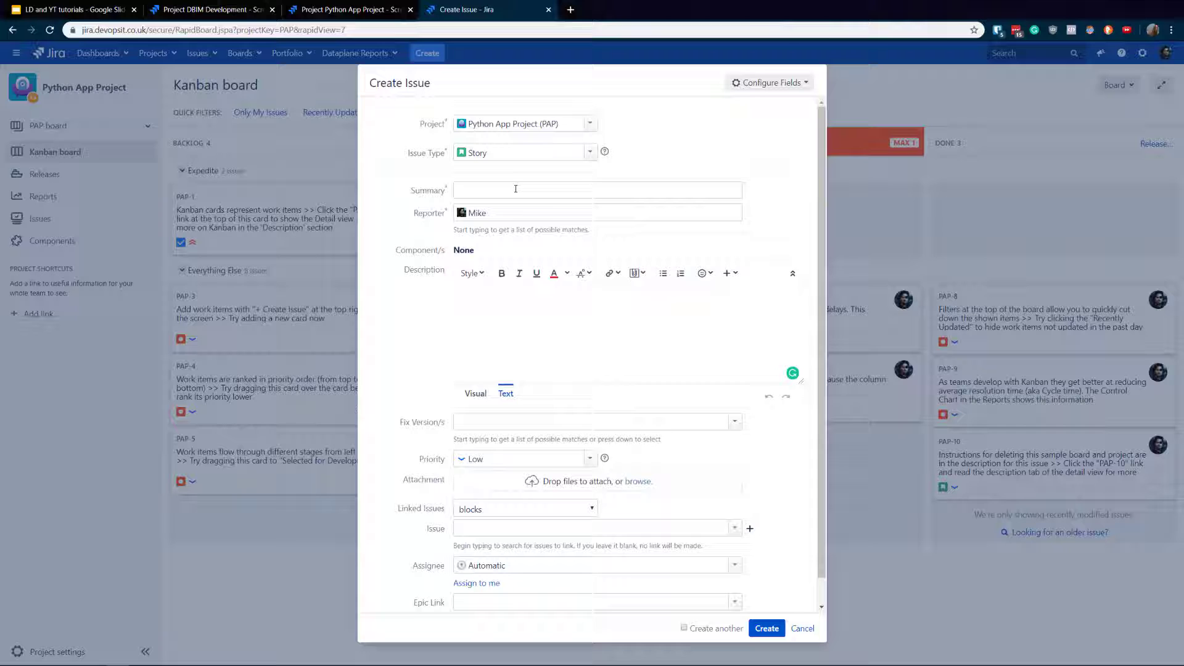
left_click(525, 153)
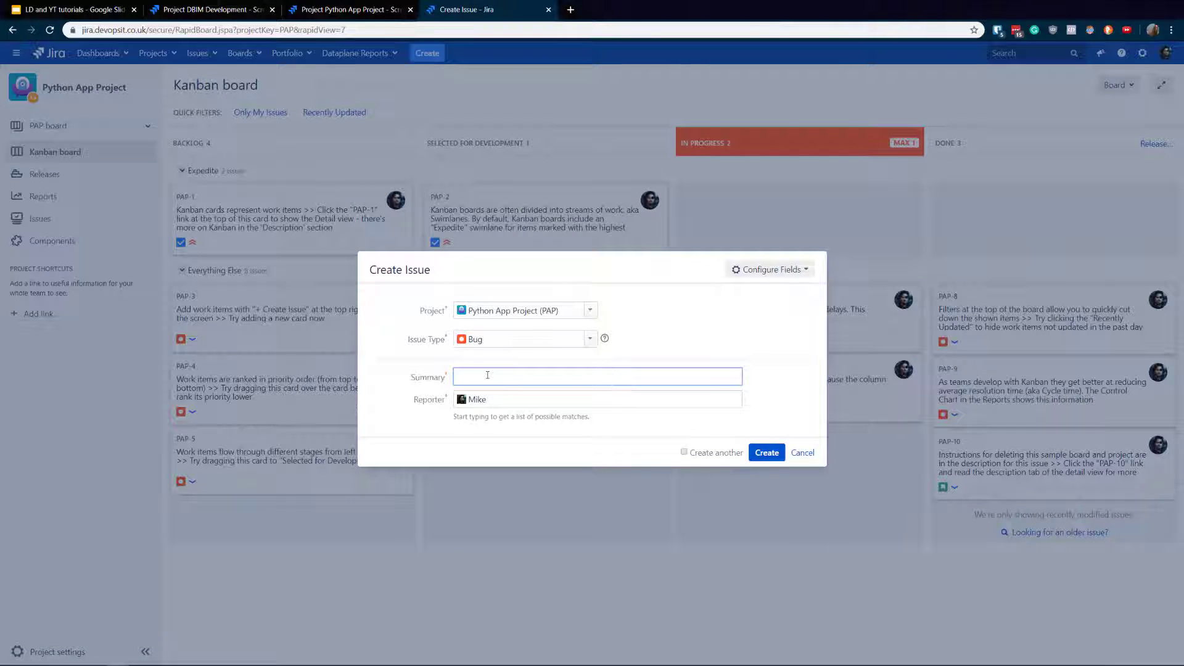
type("ssaa")
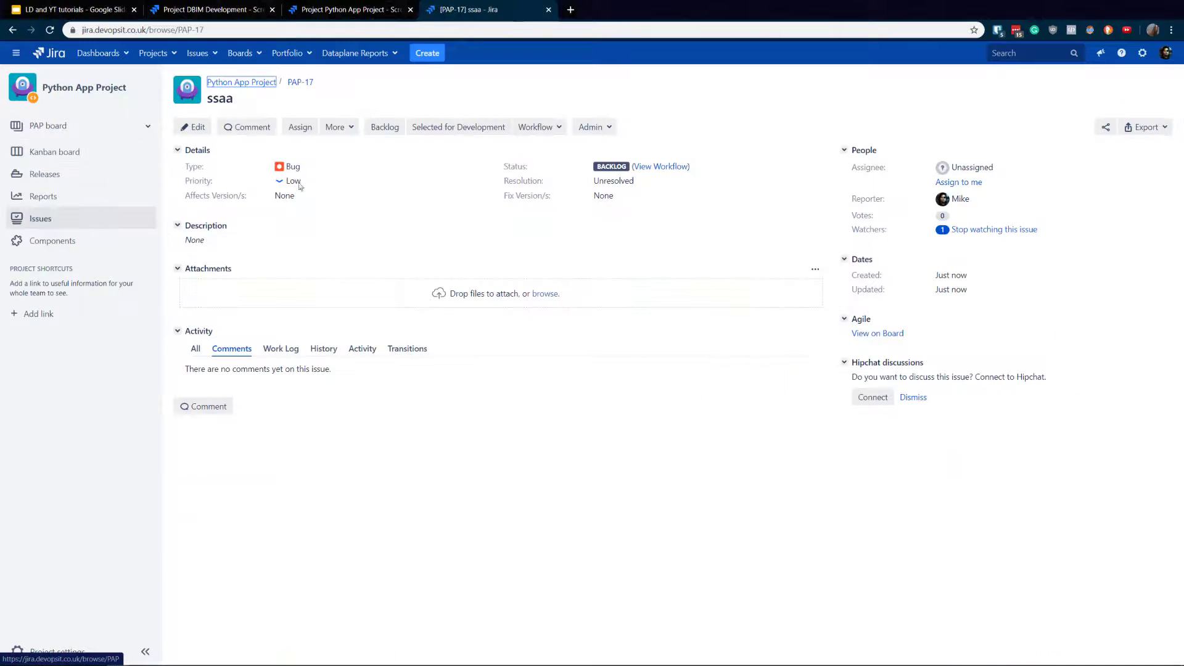
left_click(192, 127)
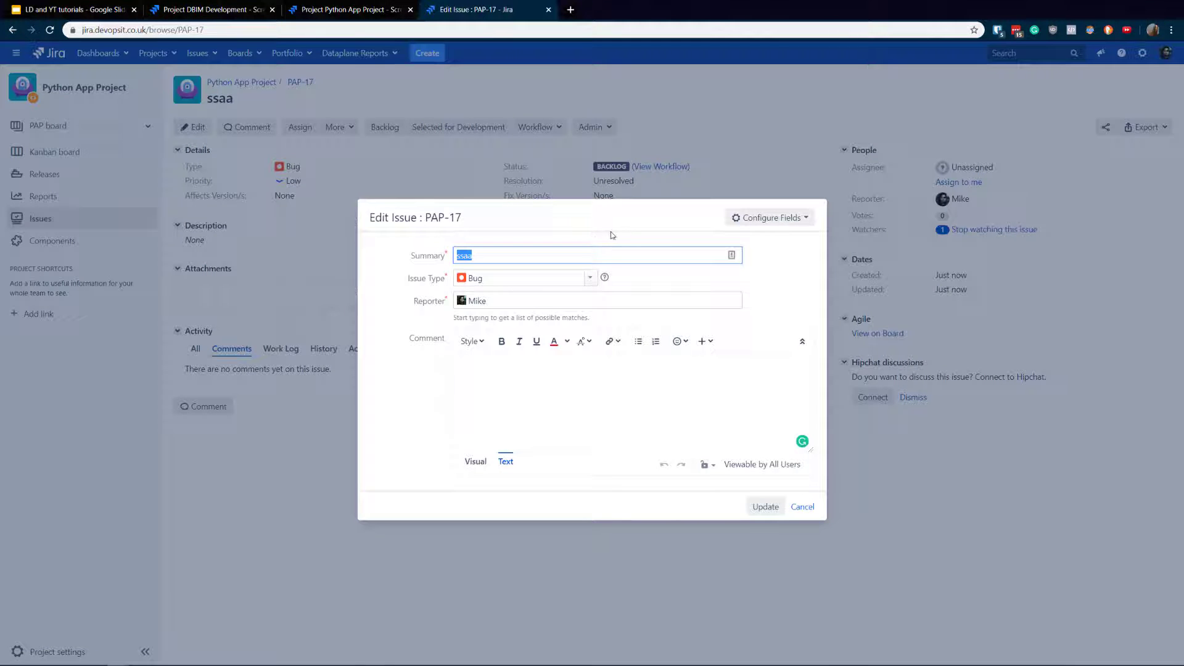
mouse_move(404, 224)
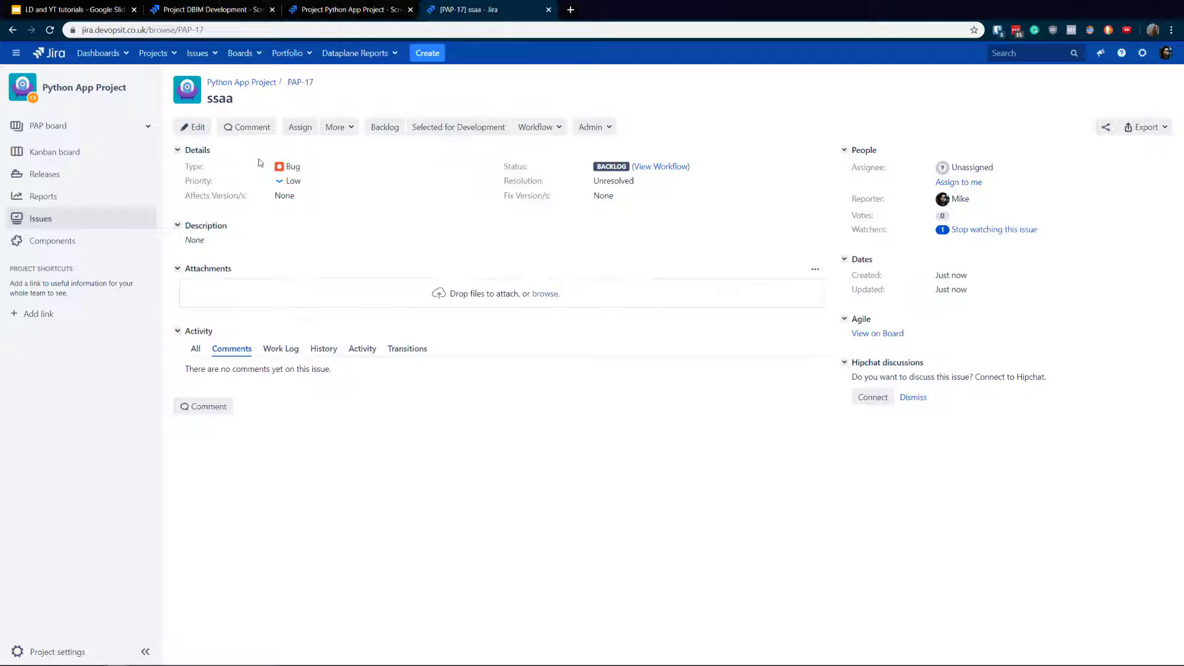
- On the Kanban board, move PAP-1 to Selected for Development and cancel the Done screen
left_click(54, 151)
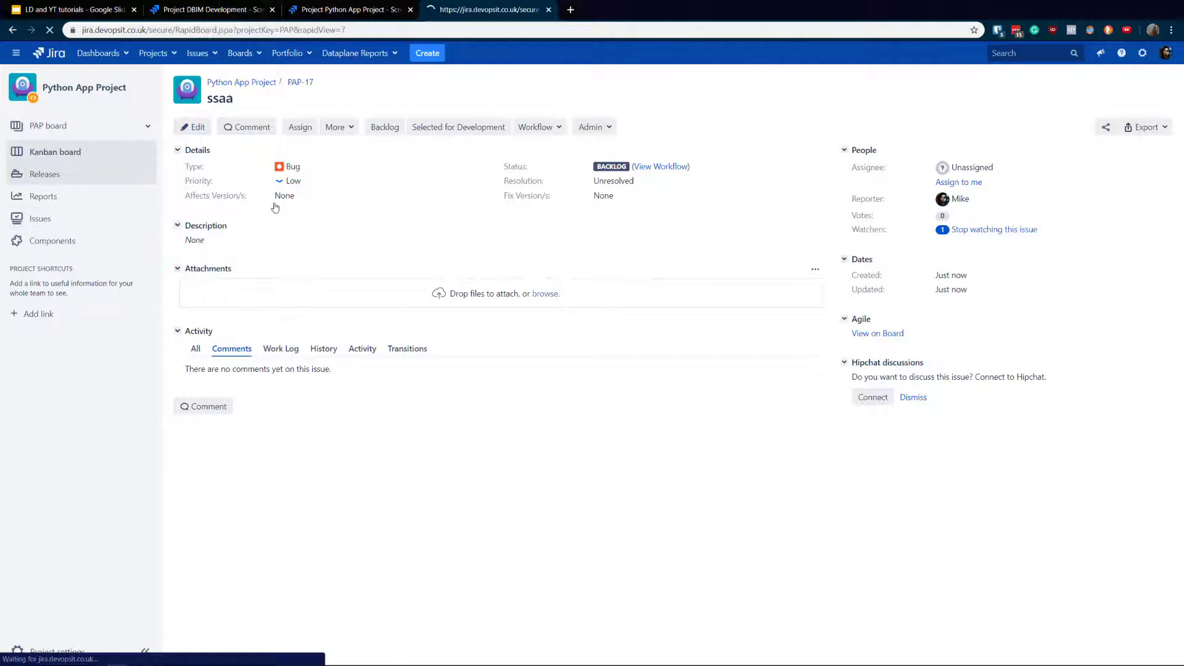
left_click(55, 152)
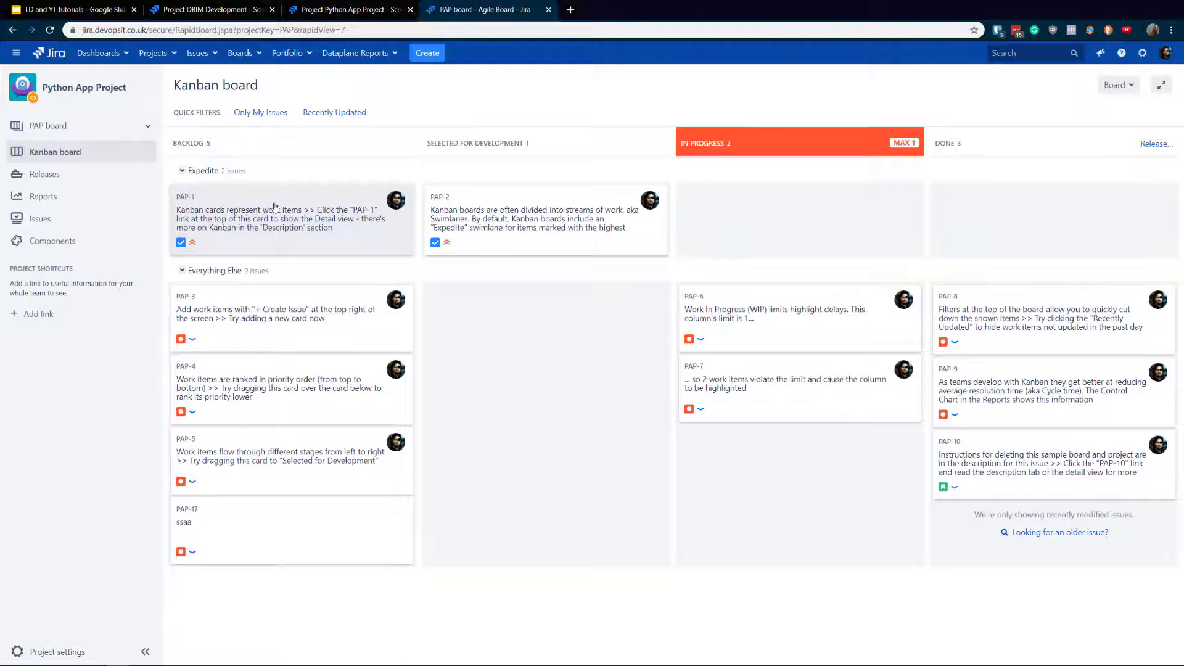
mouse_move(681, 242)
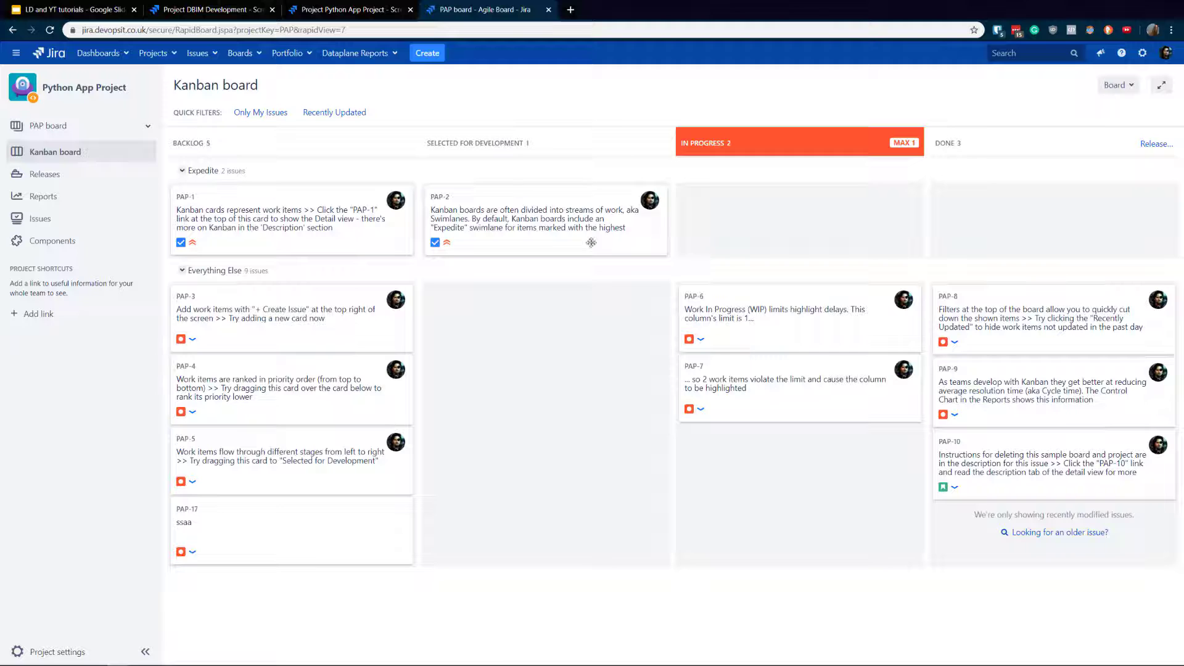
mouse_move(281, 219)
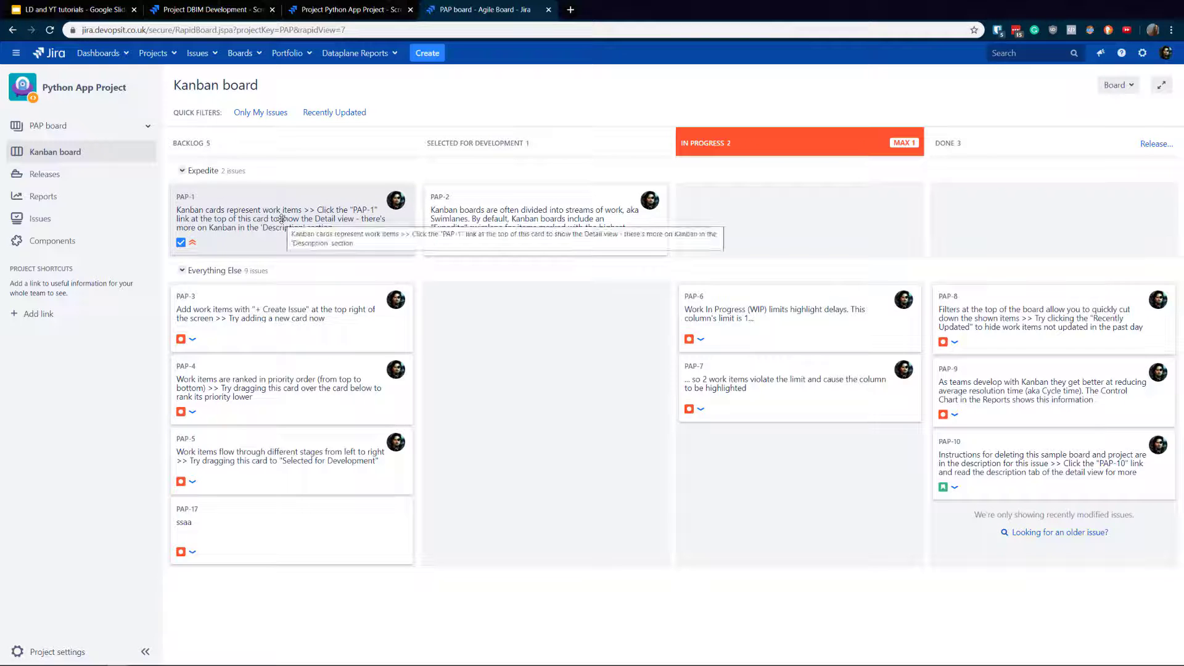
left_click(281, 219)
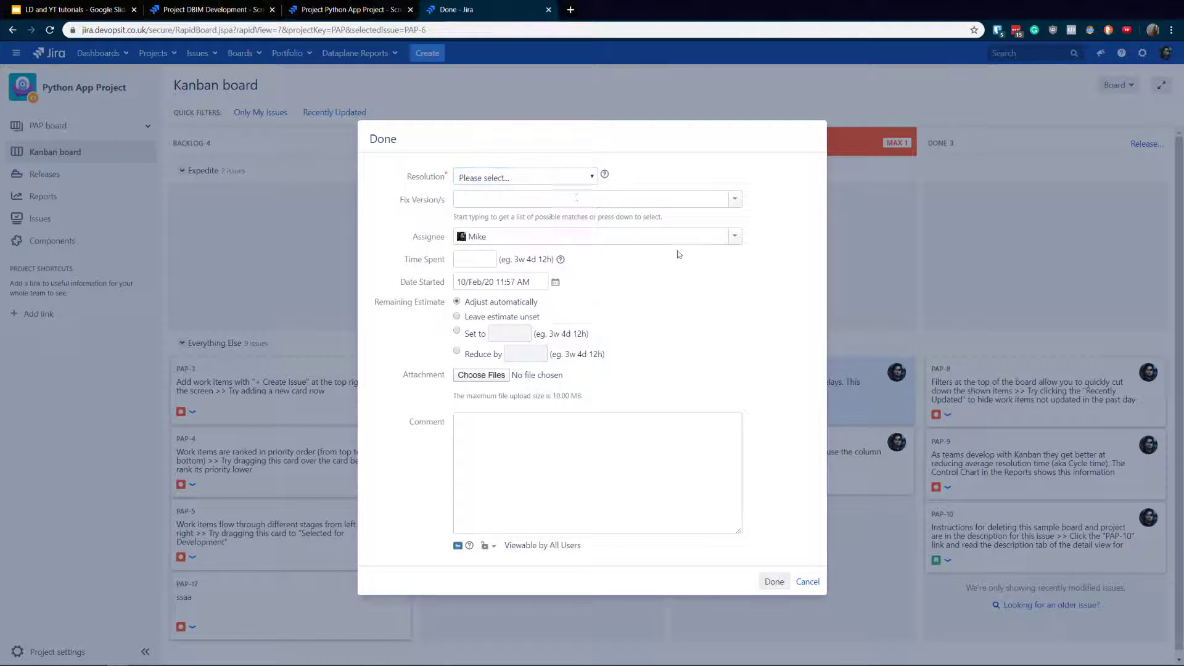
mouse_move(789, 571)
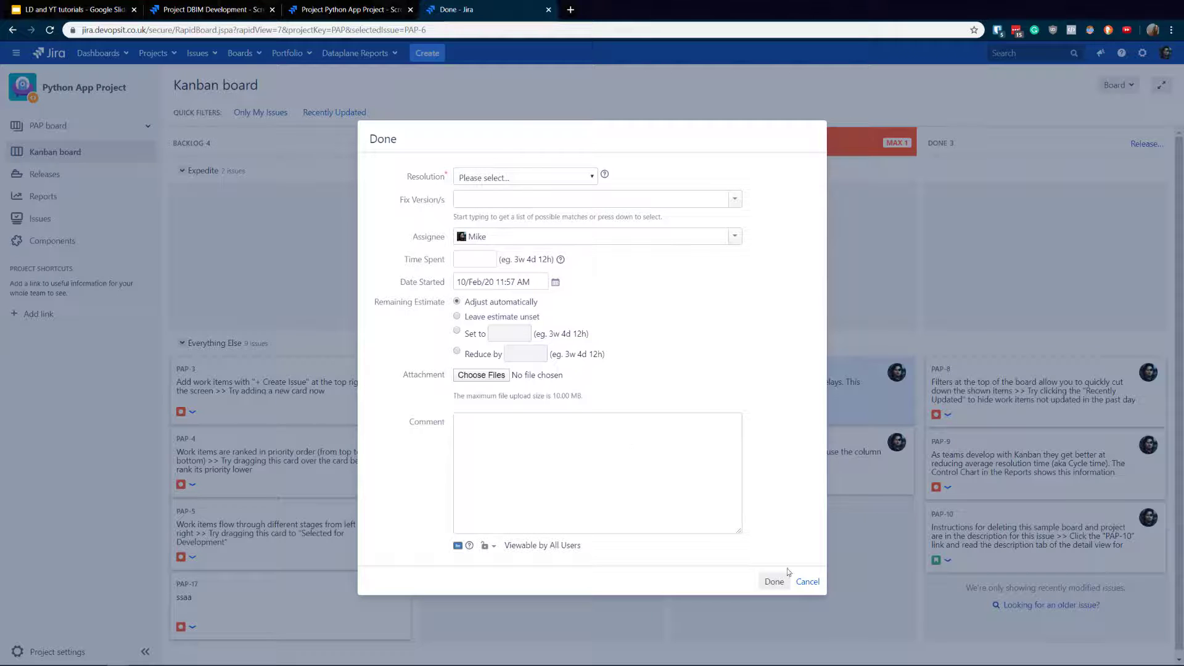
left_click(807, 581)
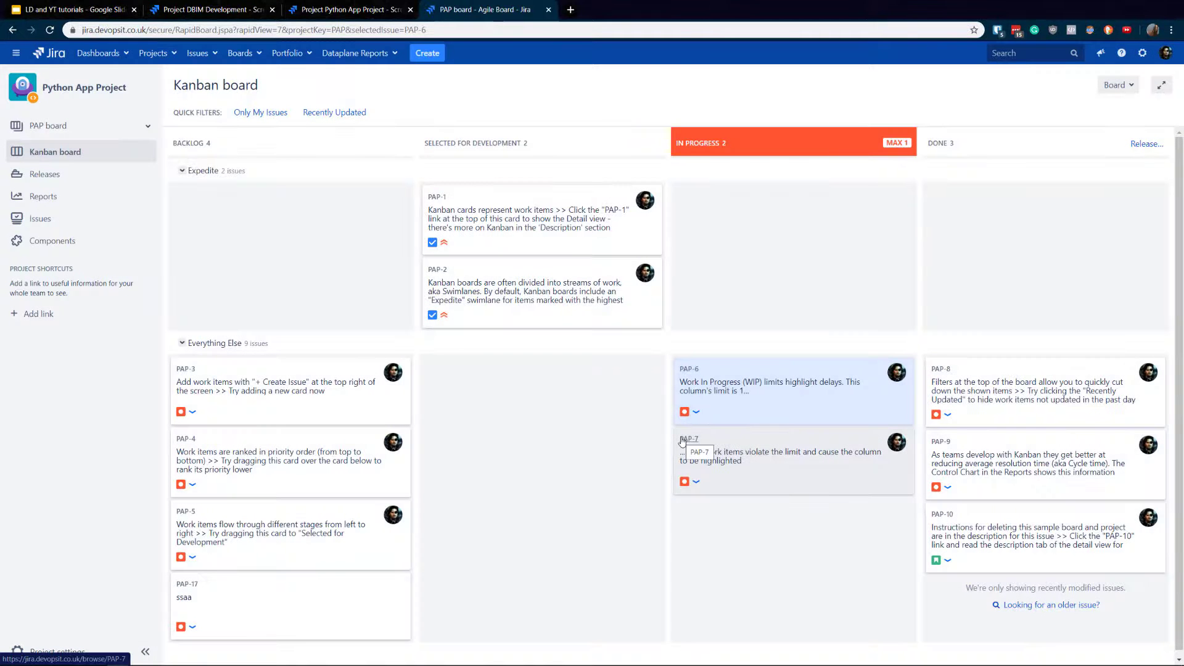
mouse_move(79, 646)
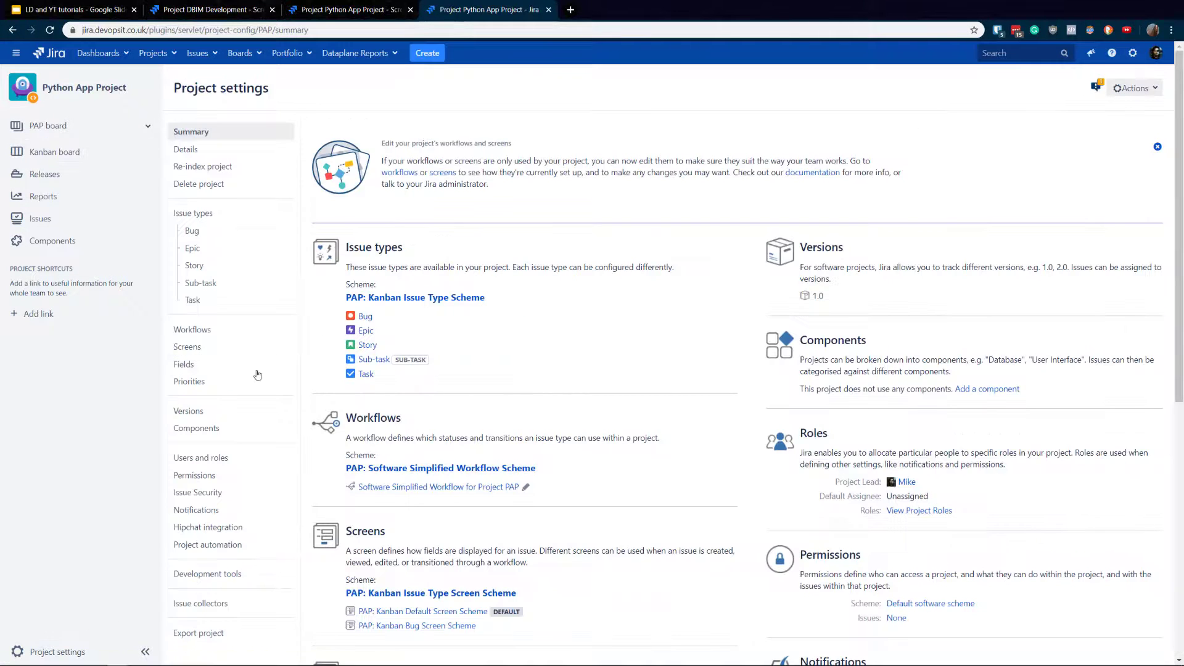
- Start editing the Software Simplified Workflow from the project's Workflows page
left_click(192, 329)
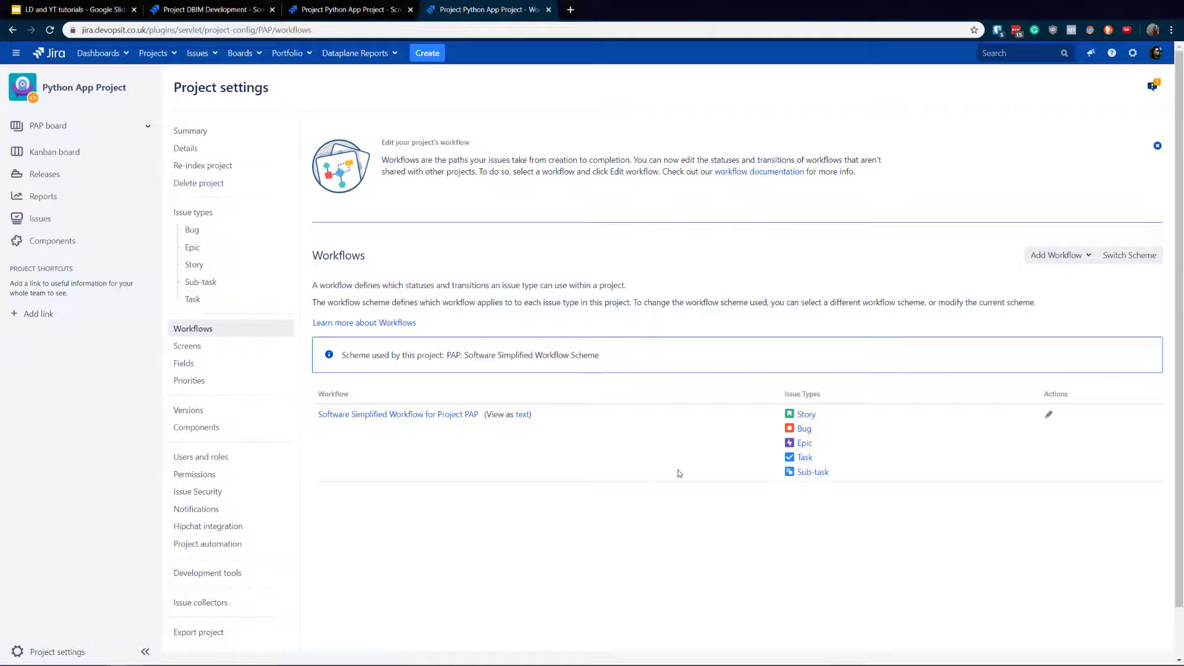
mouse_move(1021, 423)
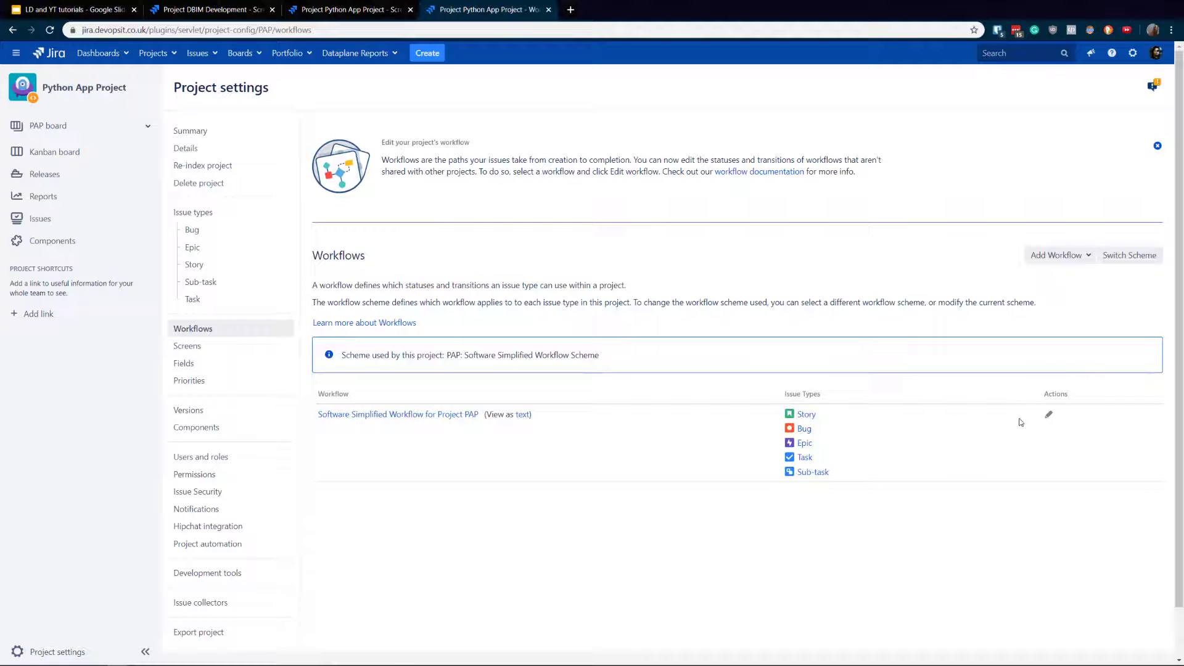
mouse_move(1048, 416)
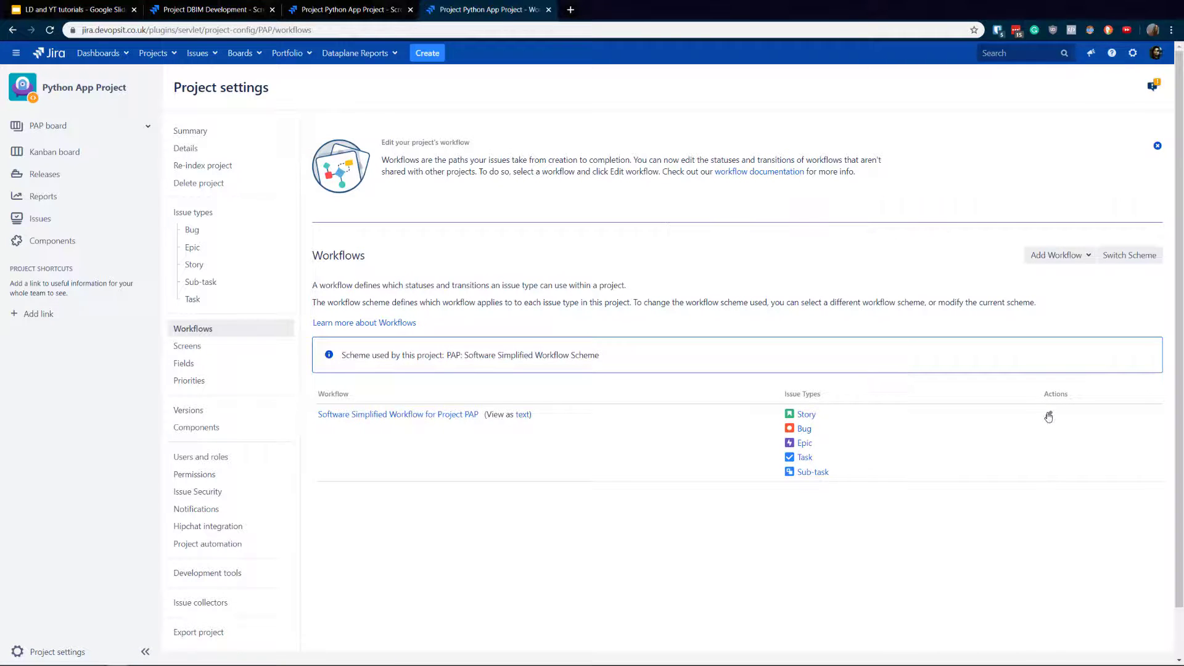
left_click(1048, 416)
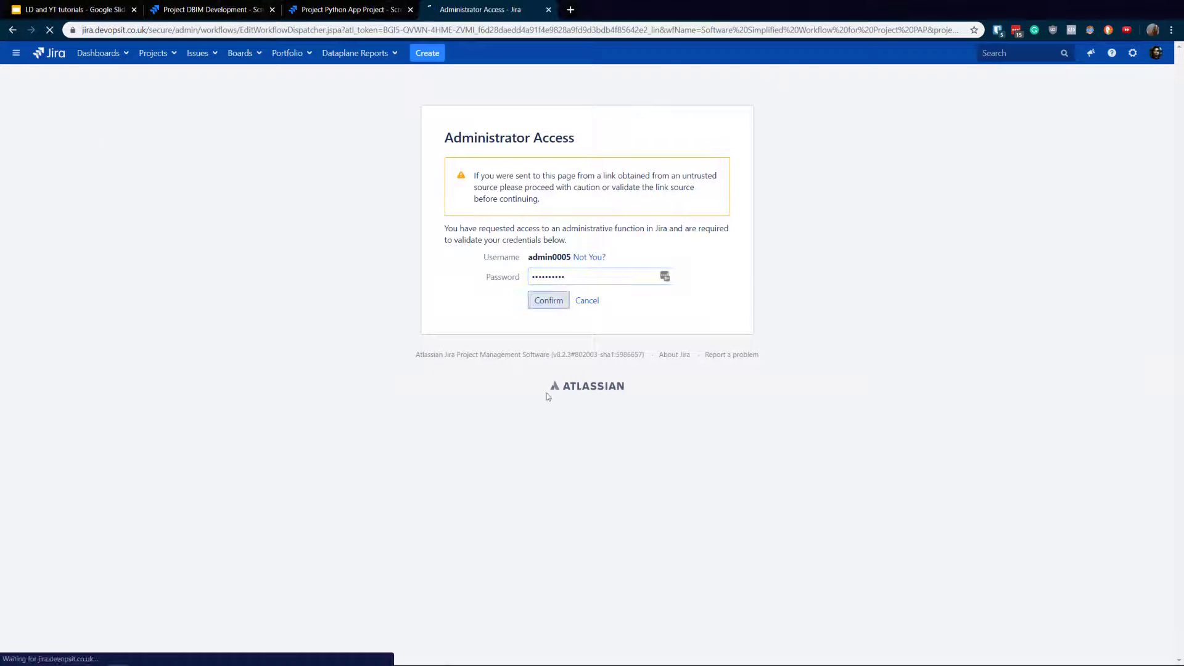
- Confirm administrator access and inspect the transition into DONE and the DONE status
left_click(548, 300)
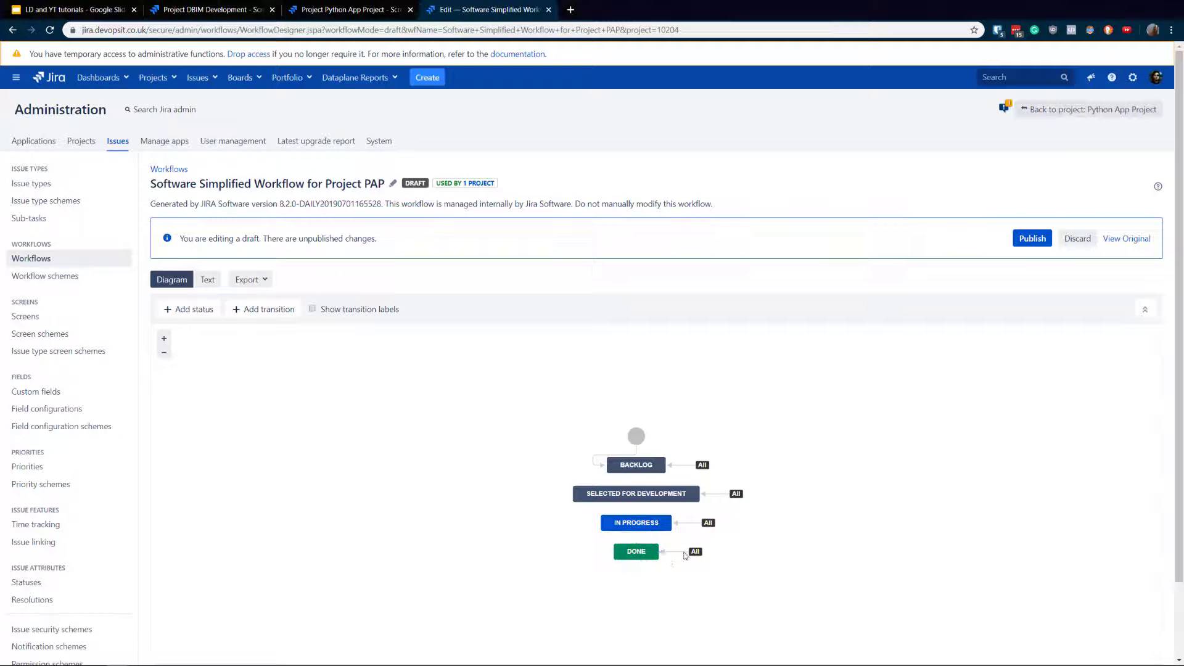
left_click(695, 551)
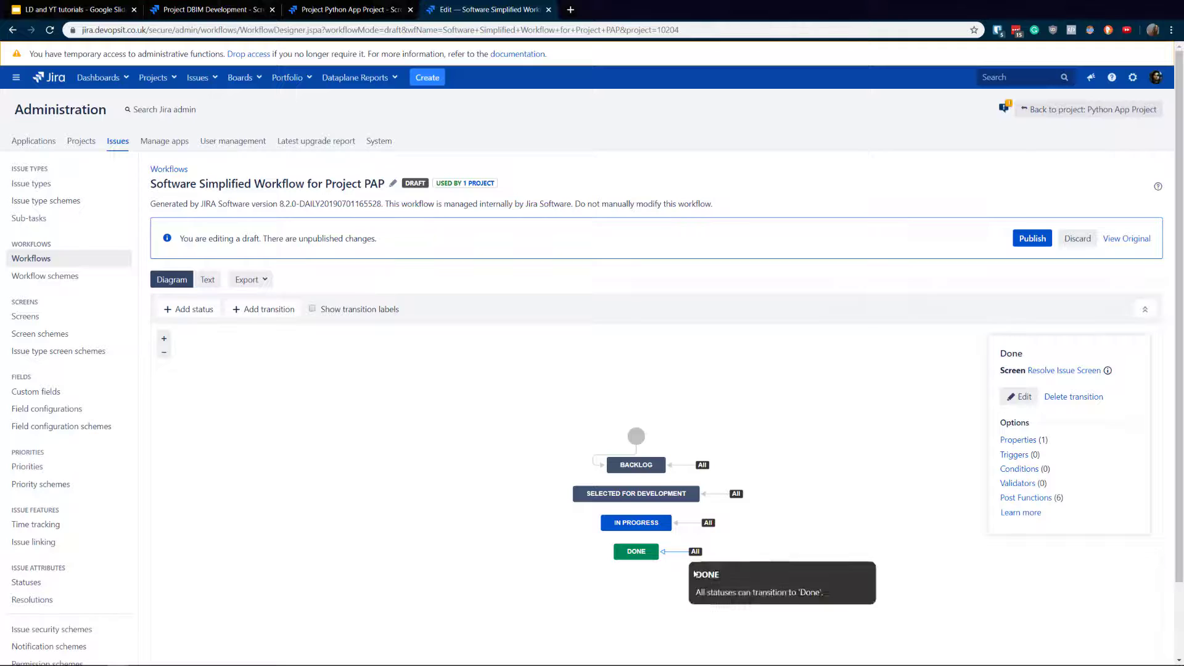
left_click(636, 551)
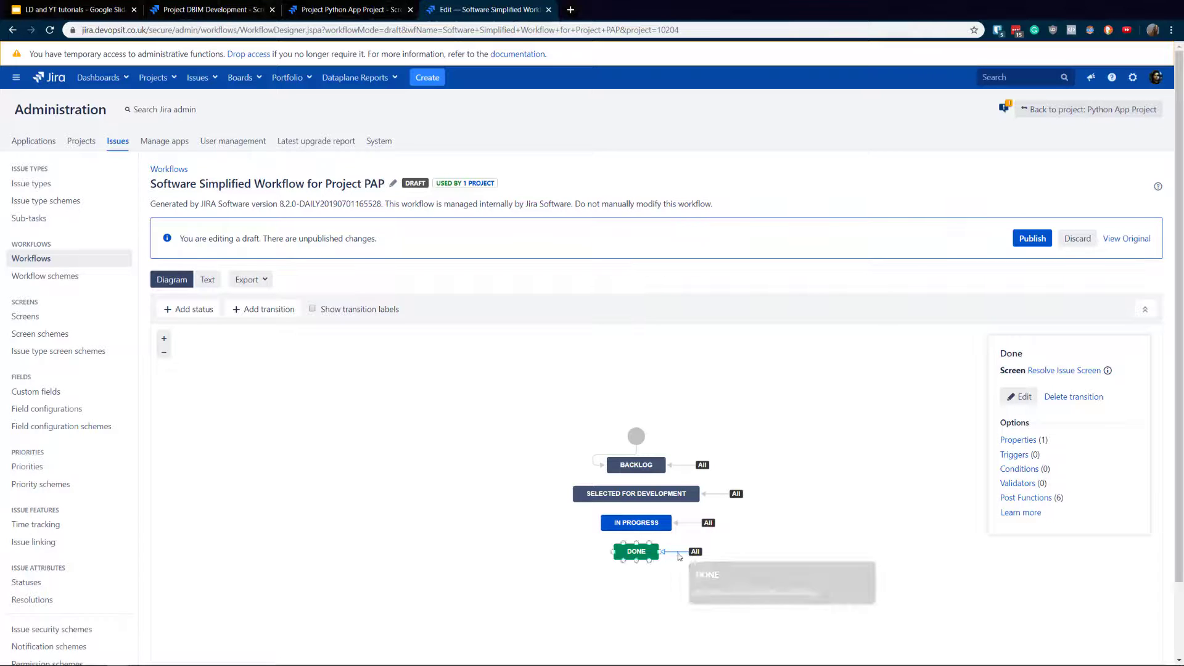